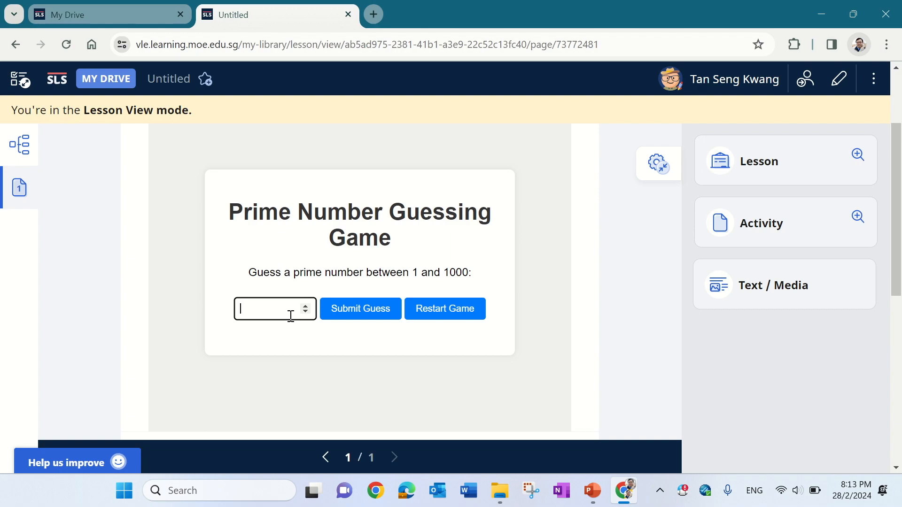
Step: Guess 211 in the embedded prime number game and get the 'Too small. Try again.' reply
text(21)
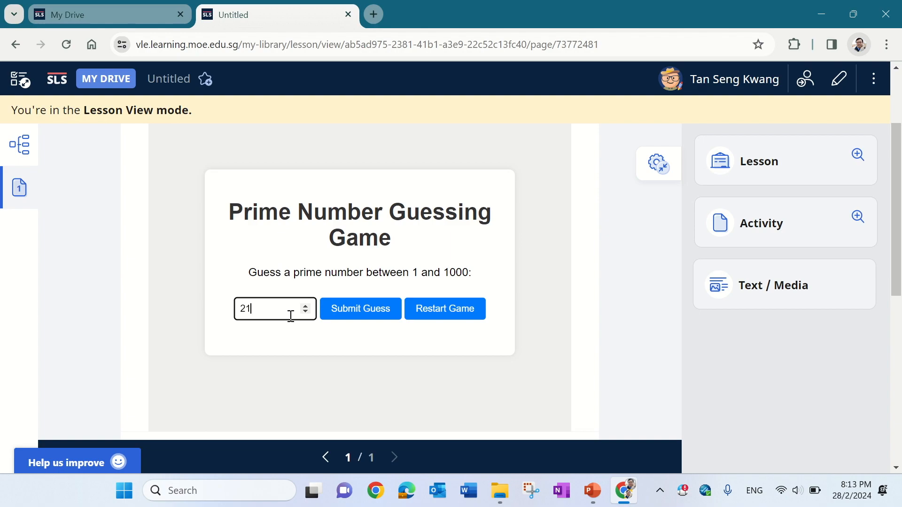
text(1)
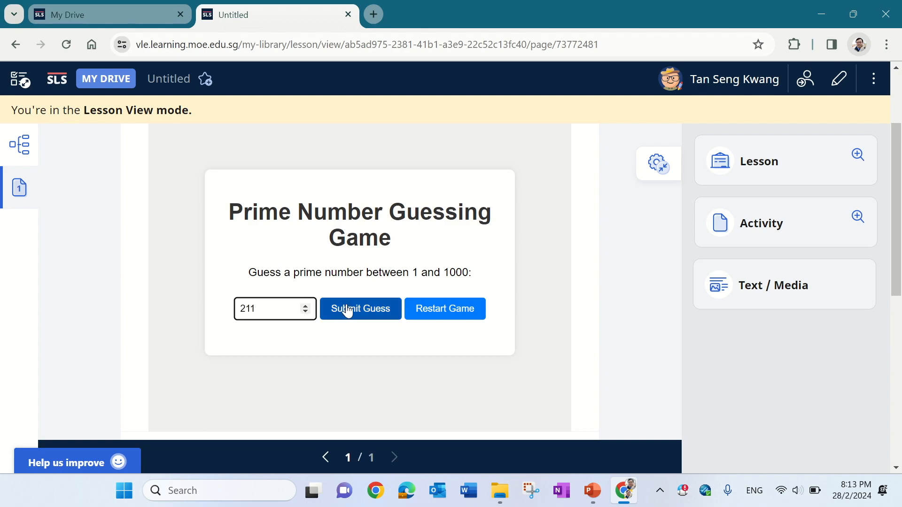
click(360, 308)
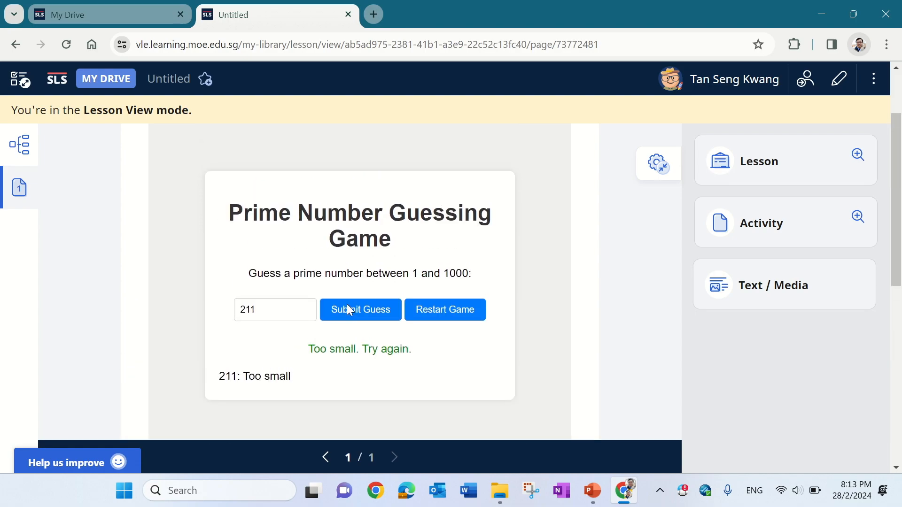
mouse_move(838, 79)
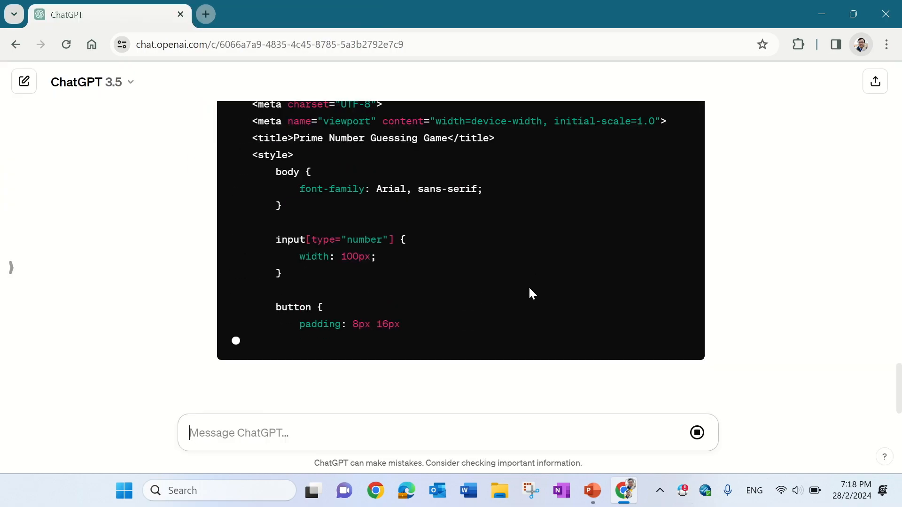
Step: Read through ChatGPT's single-file game code down to its closing explanation
scroll(down, 3)
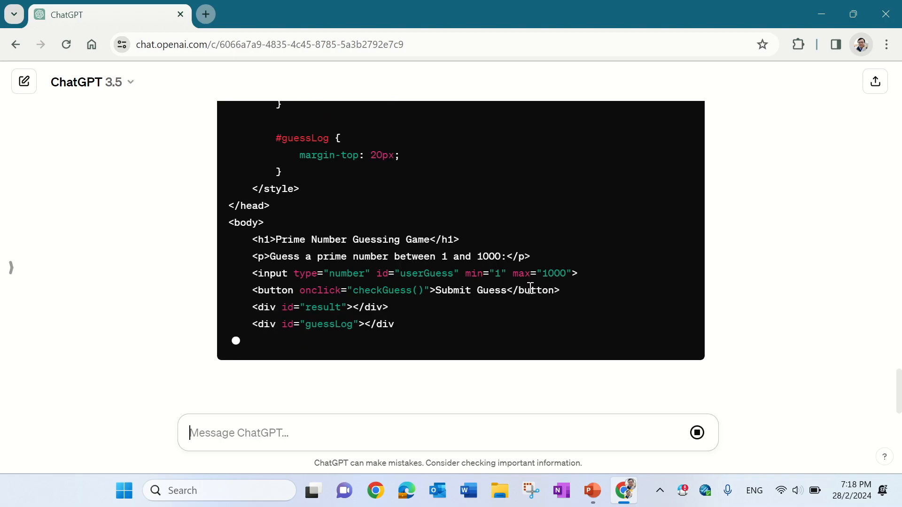
scroll(down, 3)
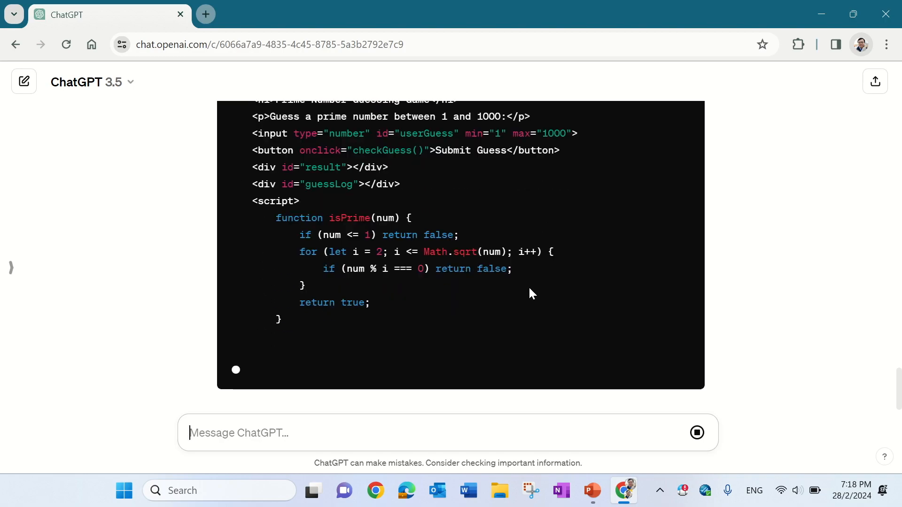
scroll(down, 3)
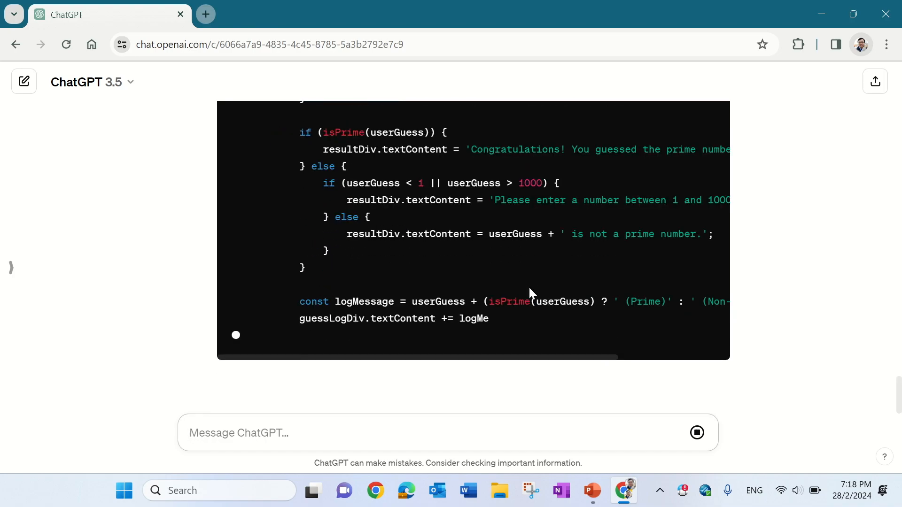
scroll(down, 3)
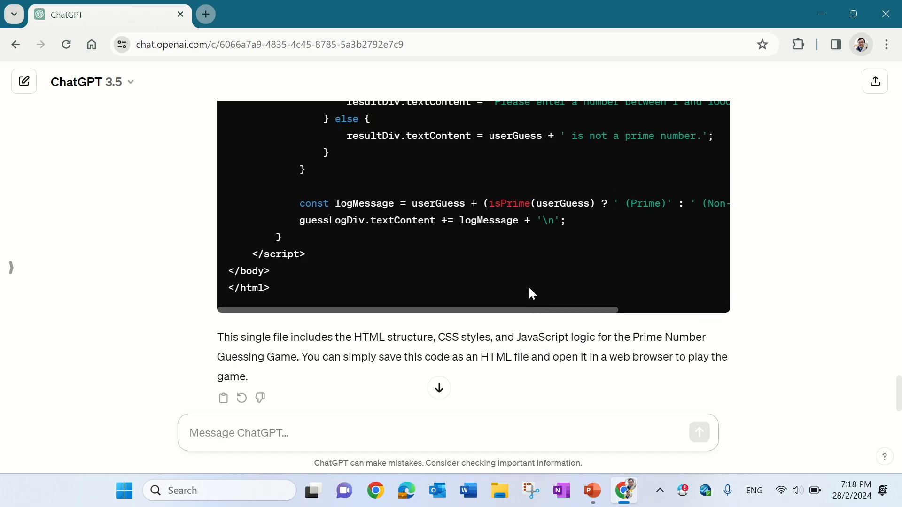
scroll(up, 3)
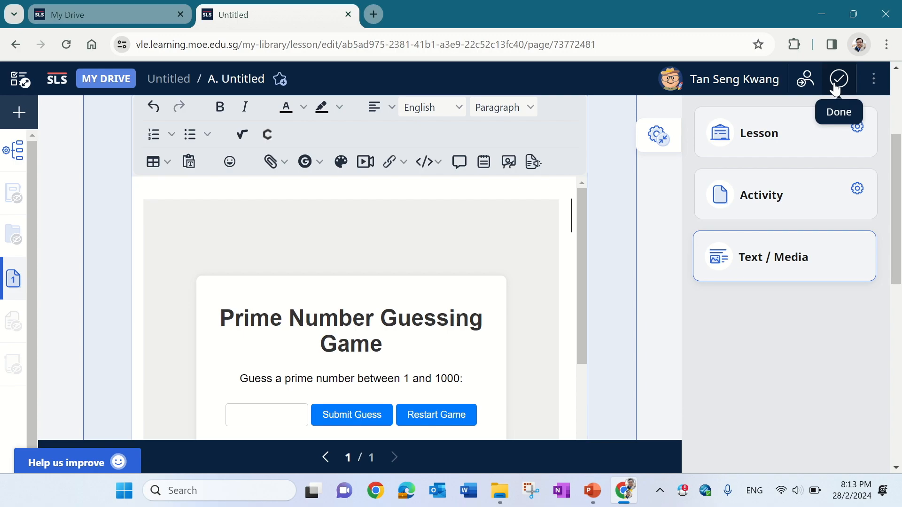
Step: Save the lesson page with Done, then guess 211 in the embedded game
click(837, 79)
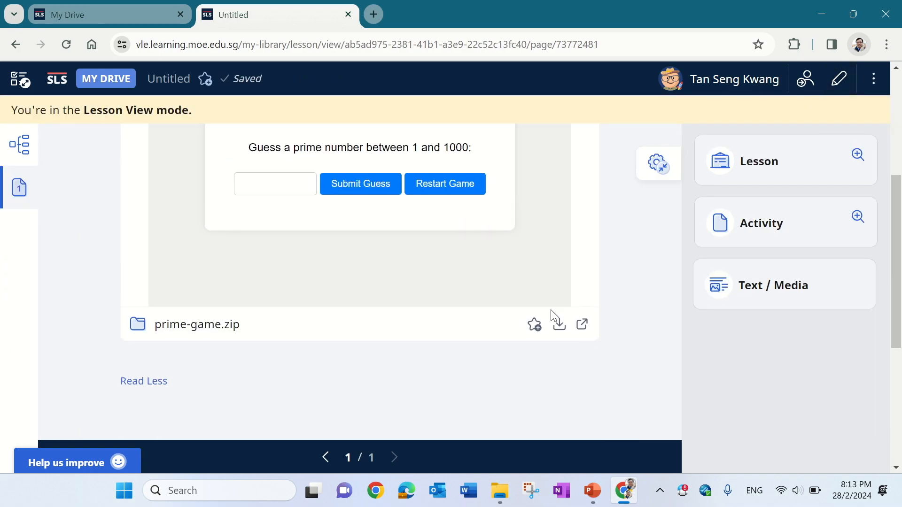
click(275, 309)
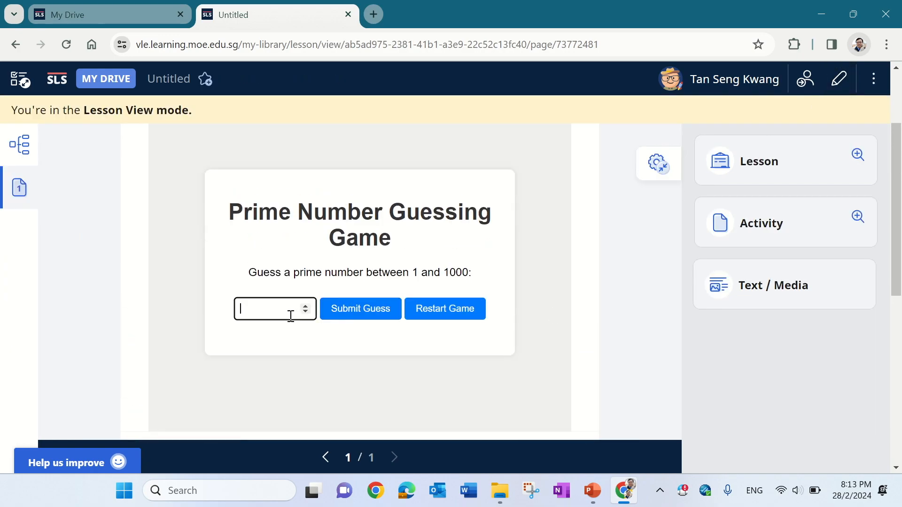
text(211)
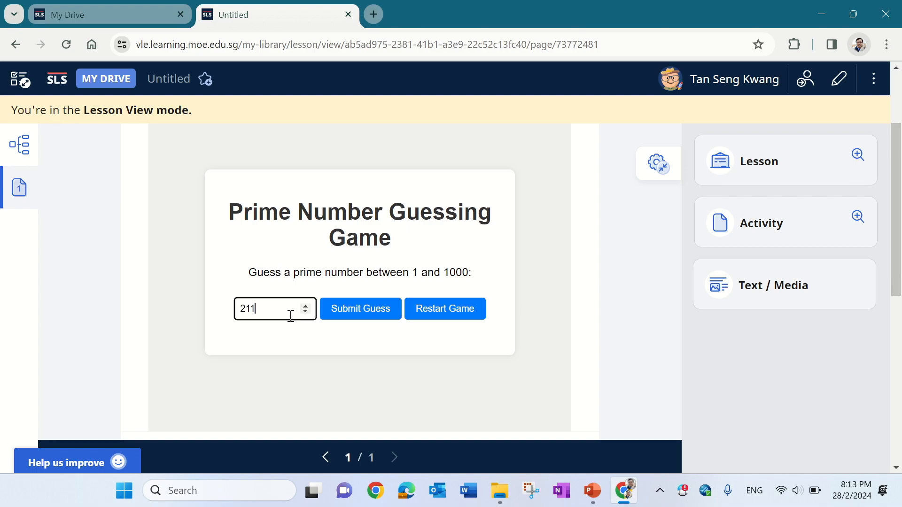
click(359, 308)
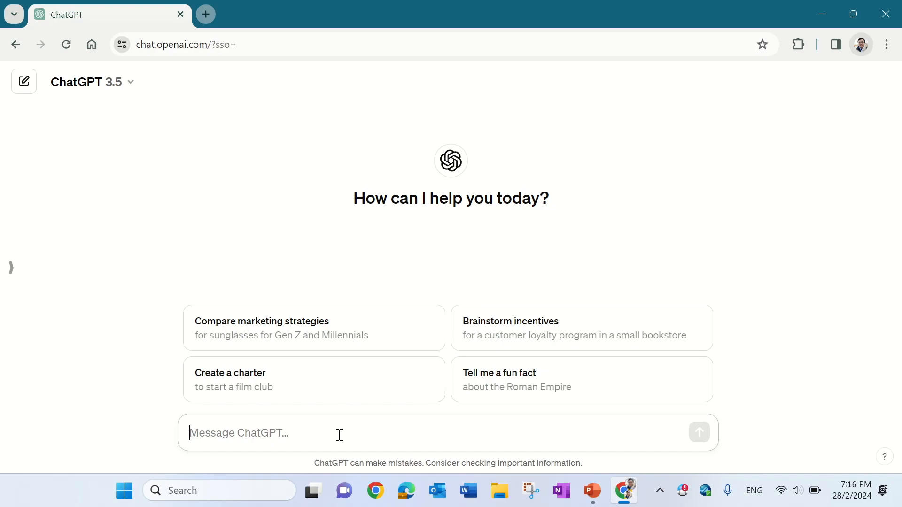
Step: Ask ChatGPT for a website with a game where users guess a prime number
text(Create a website with a game)
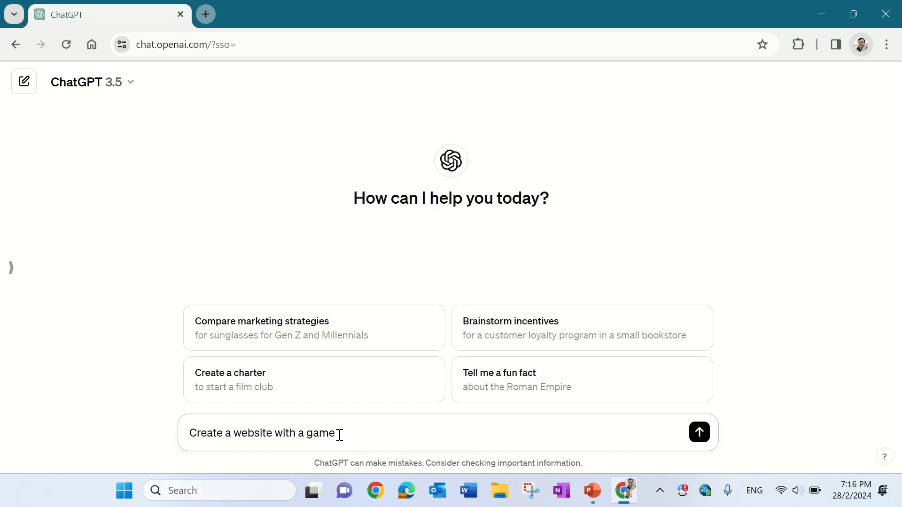
text(that allows users to guess a prime number between 1 to 1000.)
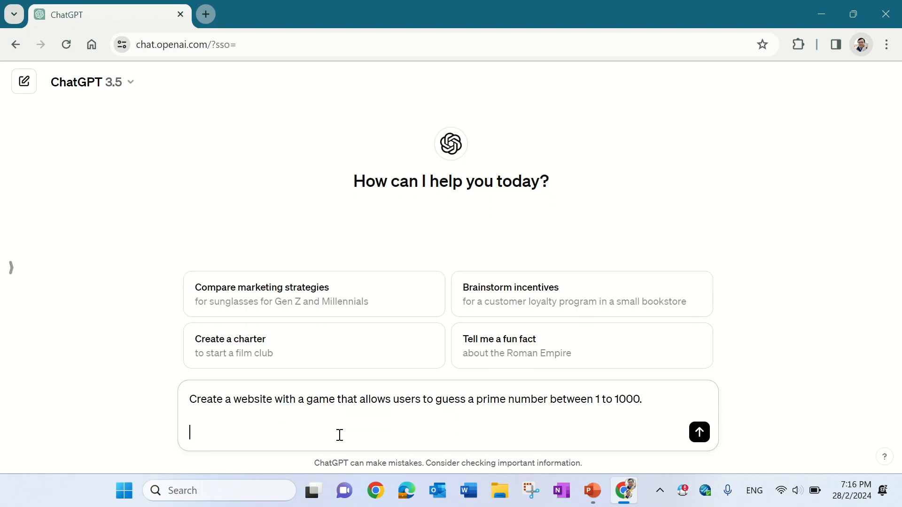
text(When the)
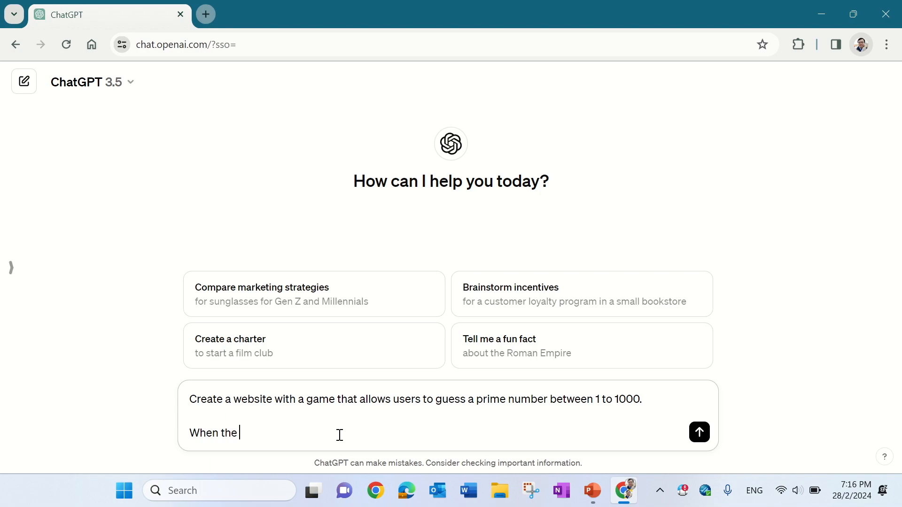
text(user guesses correctly, there will be a congratulatory message.)
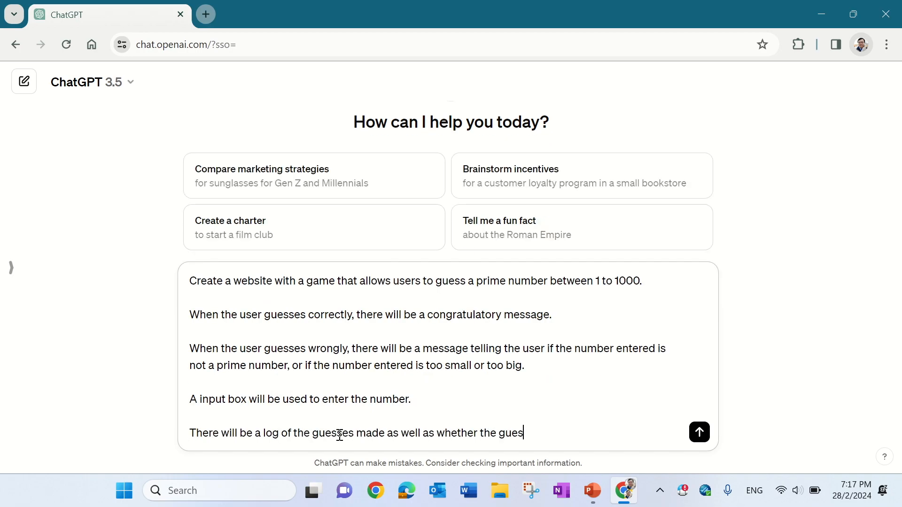
click(699, 432)
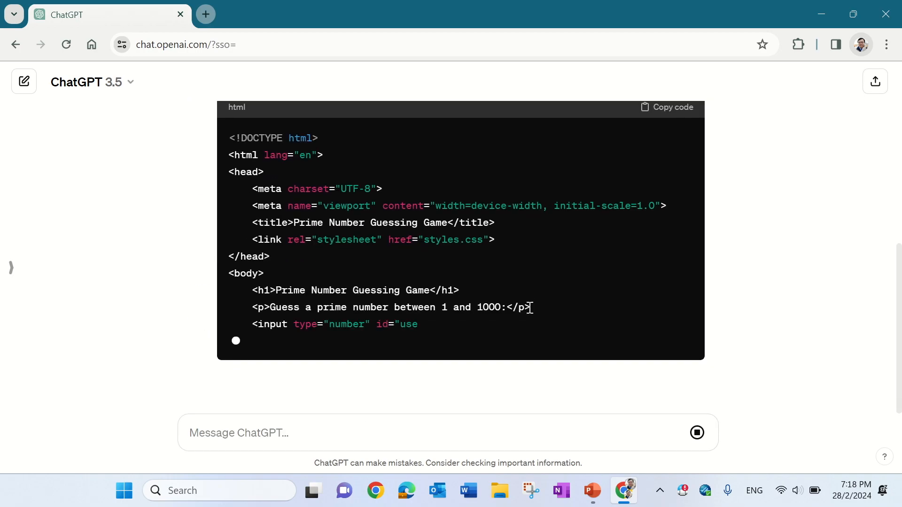
scroll(down, 3)
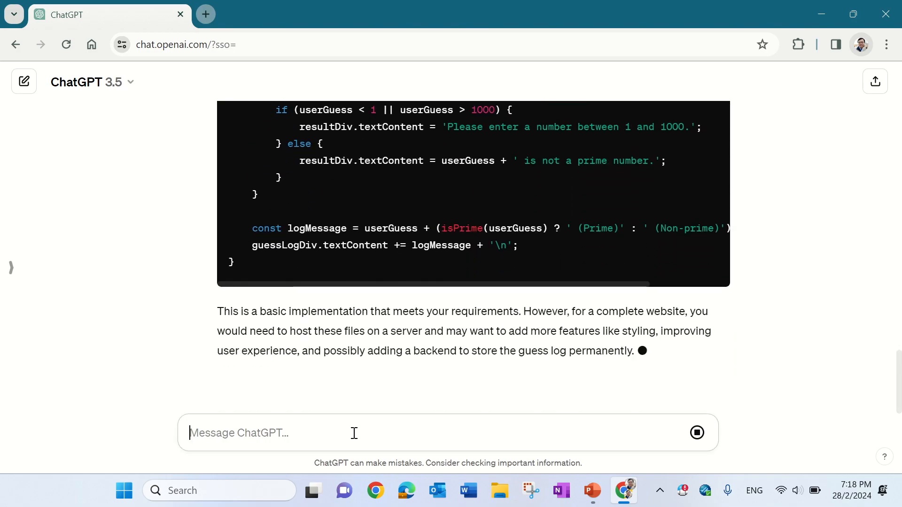
Step: Follow up asking ChatGPT to put all the code in a single HTML file
text(P)
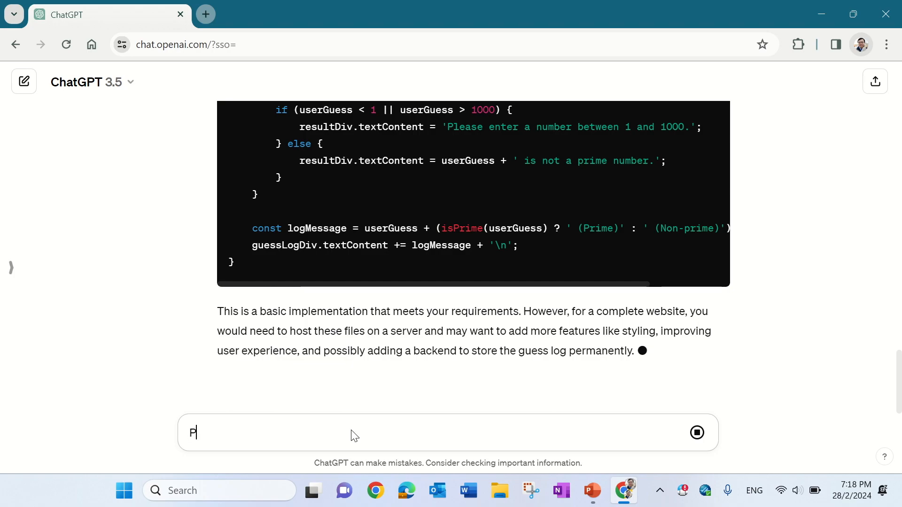
text(ut all these in a)
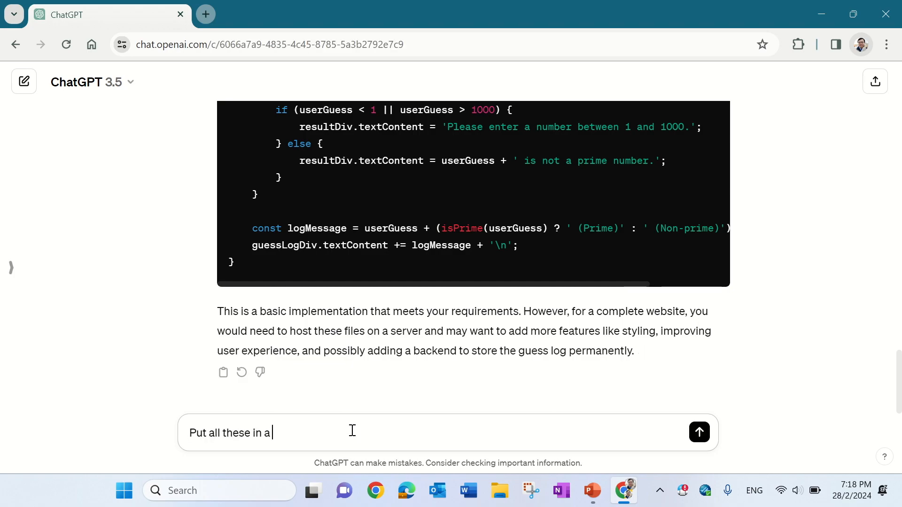
text(single h)
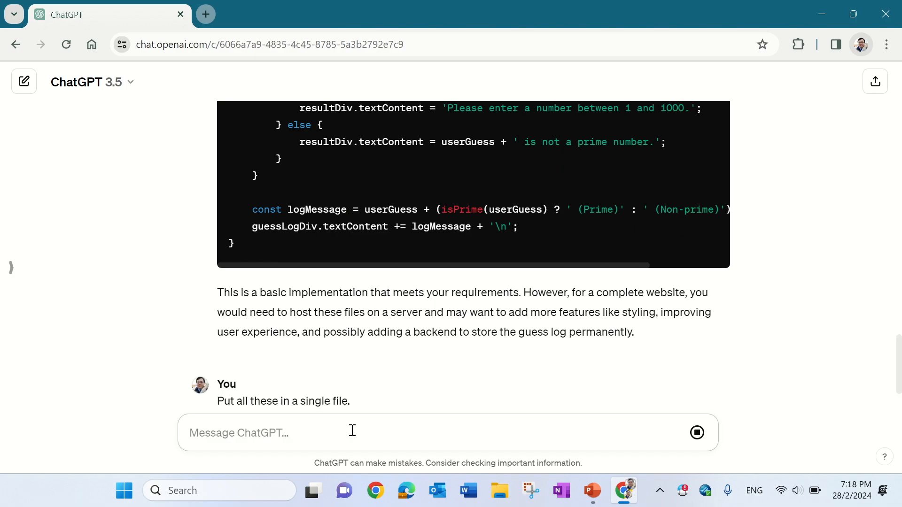
scroll(down, 3)
text(word)
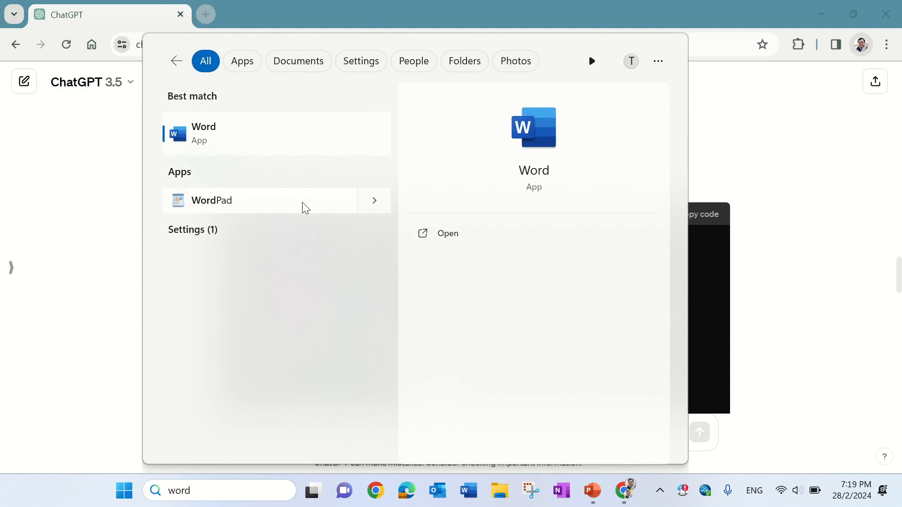
Step: Launch WordPad from the Windows search results
click(647, 254)
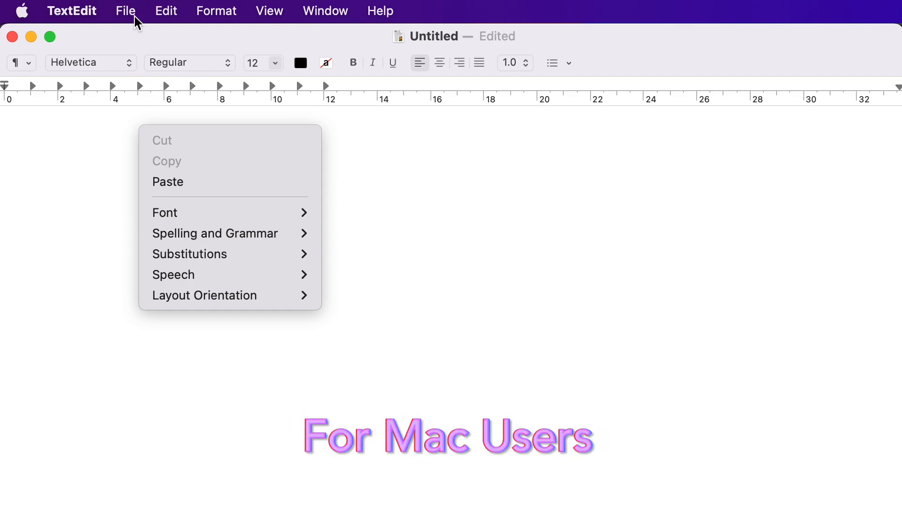
click(165, 10)
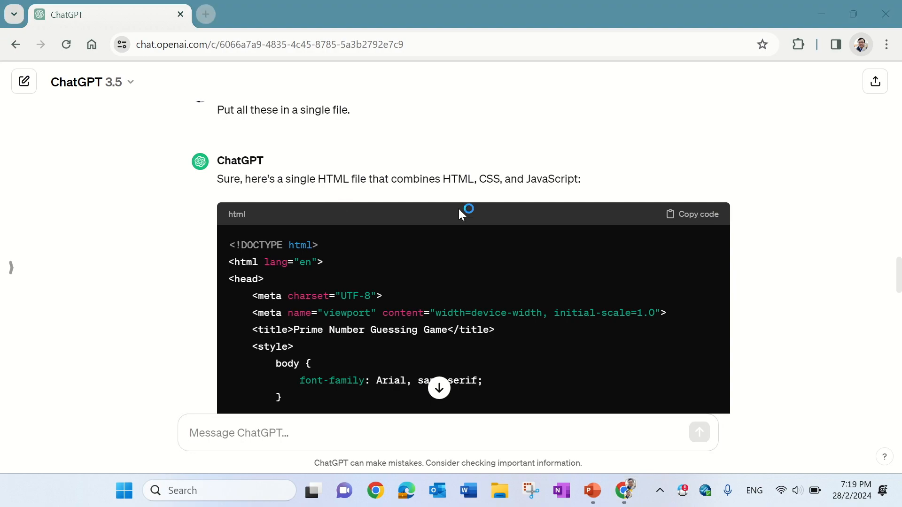
Step: Copy the single-file game code into WordPad and start a Save As for the document
click(622, 490)
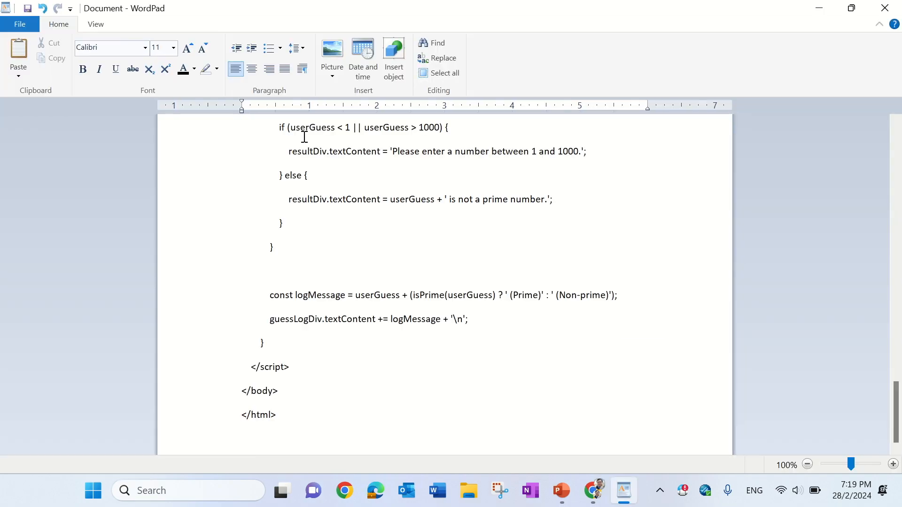
scroll(up, 3)
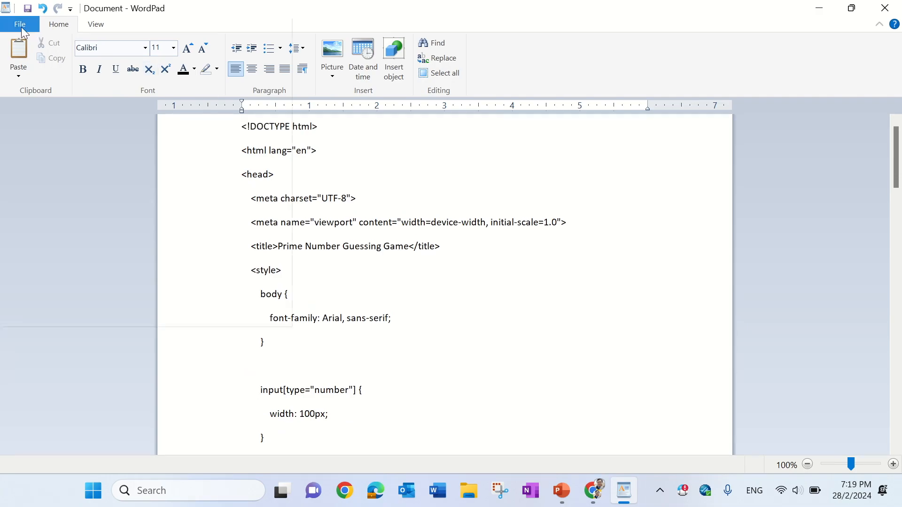
click(20, 24)
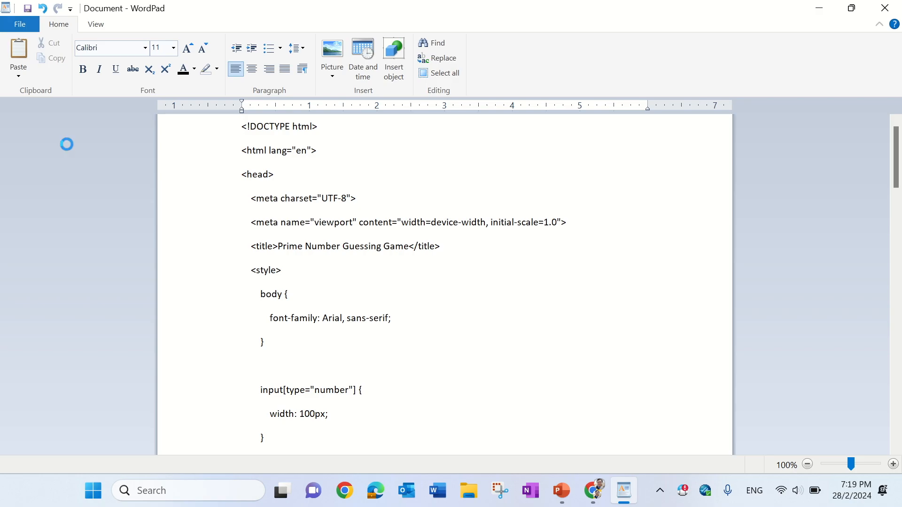
click(266, 278)
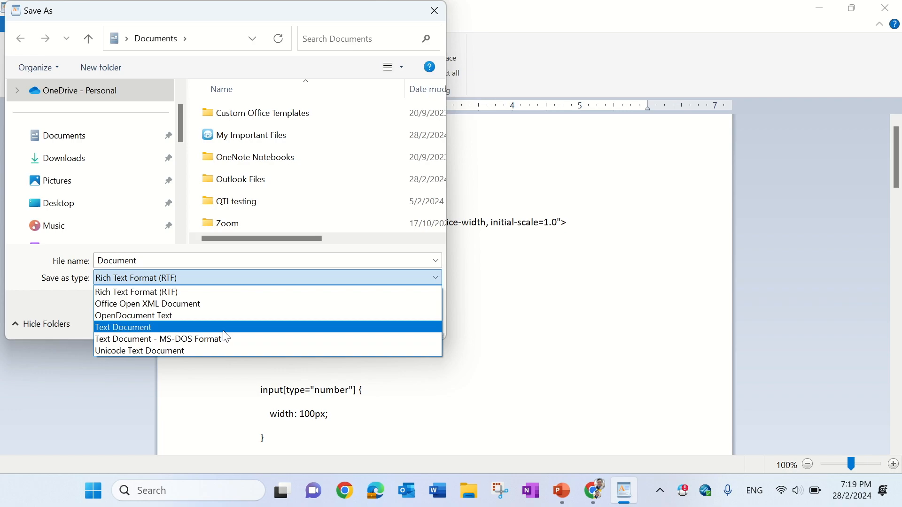
Step: Save the code to the Desktop as index.html in Text Document format
click(123, 327)
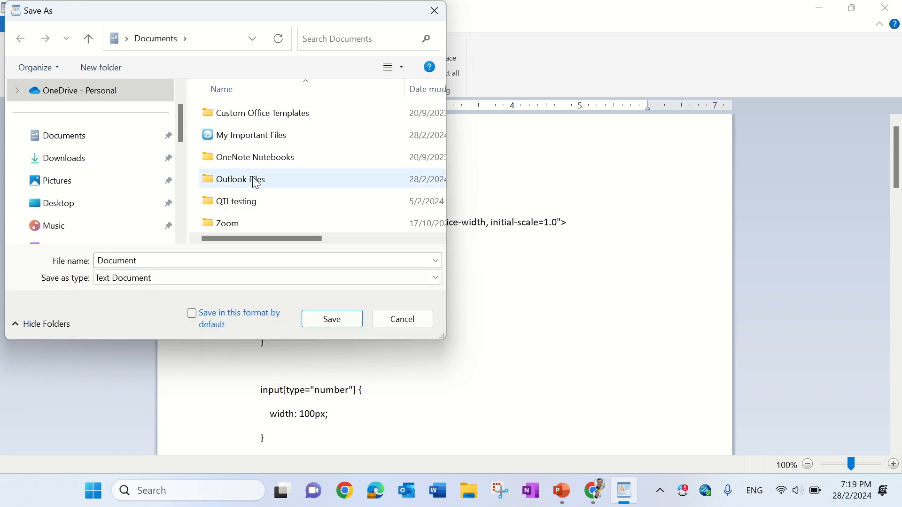
click(57, 203)
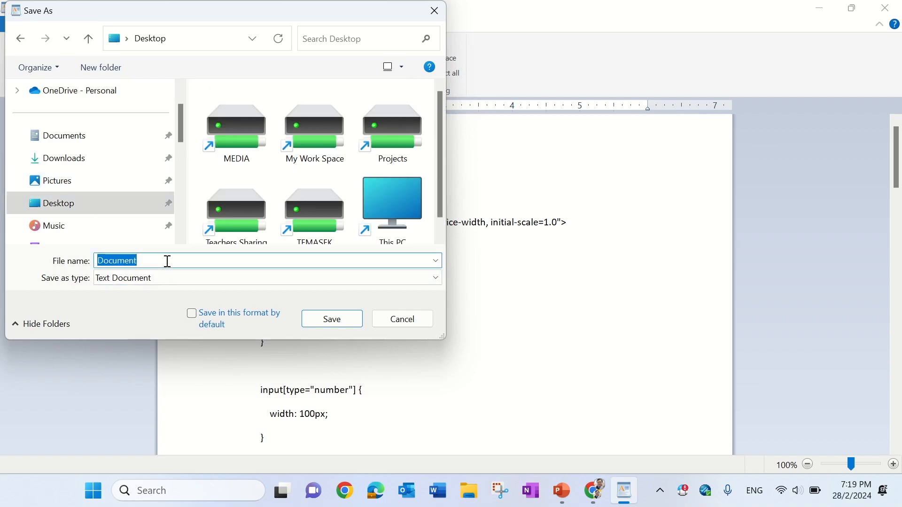
text(index.html)
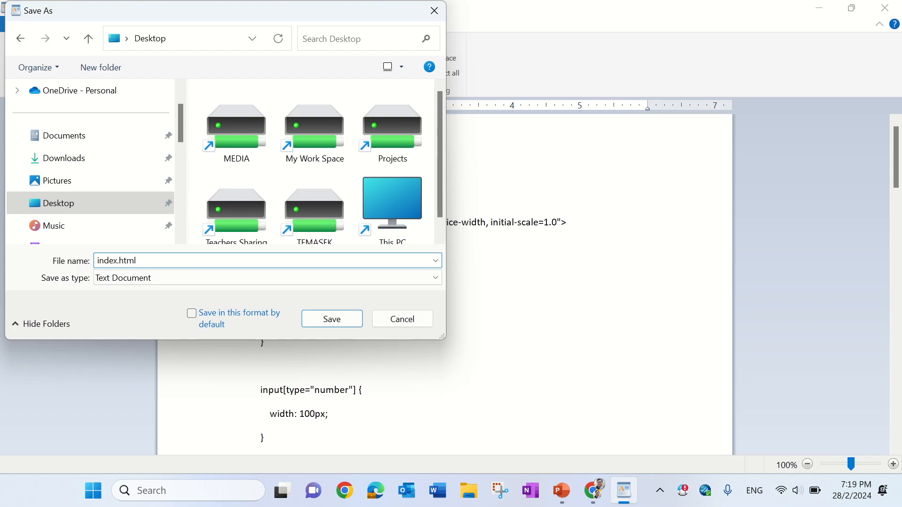
click(332, 319)
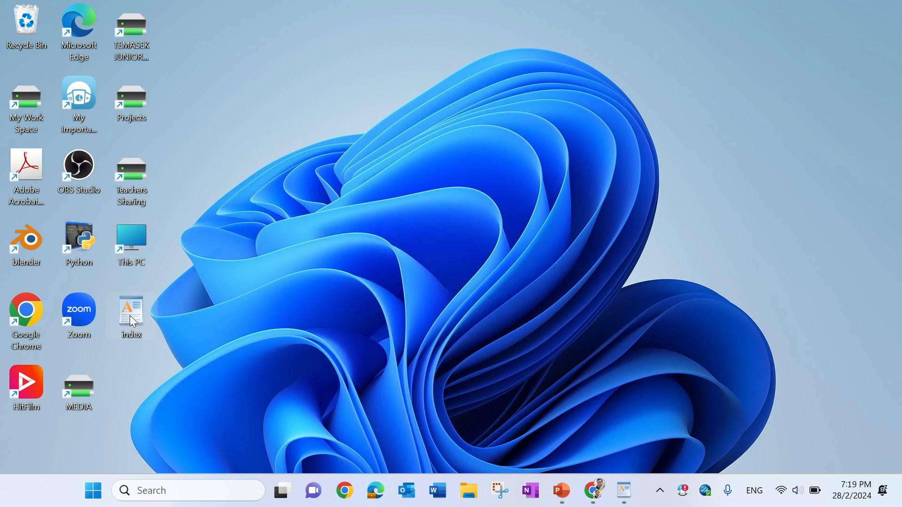
Step: Bring up the Open with options for the index file on the desktop
right_click(131, 317)
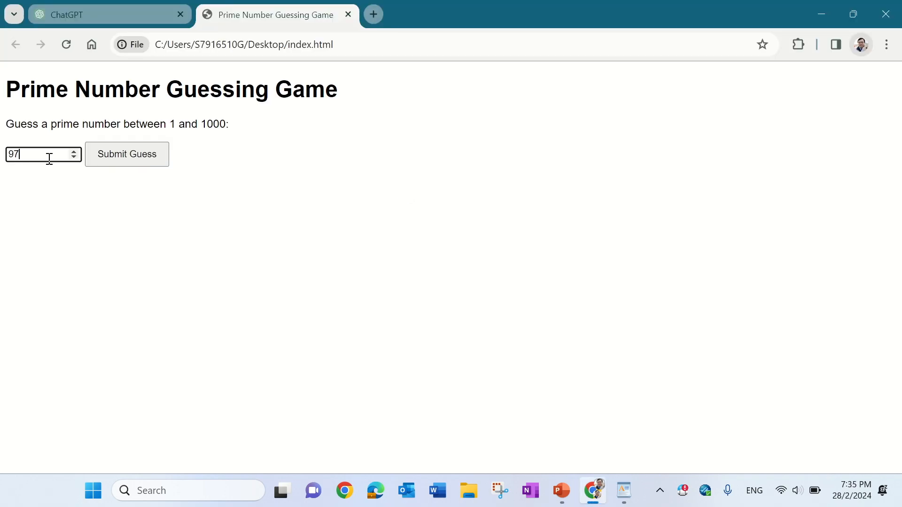
Step: Submit guesses 97, 6 and 2, each logged as Prime or Non-prime
click(127, 154)
text(6)
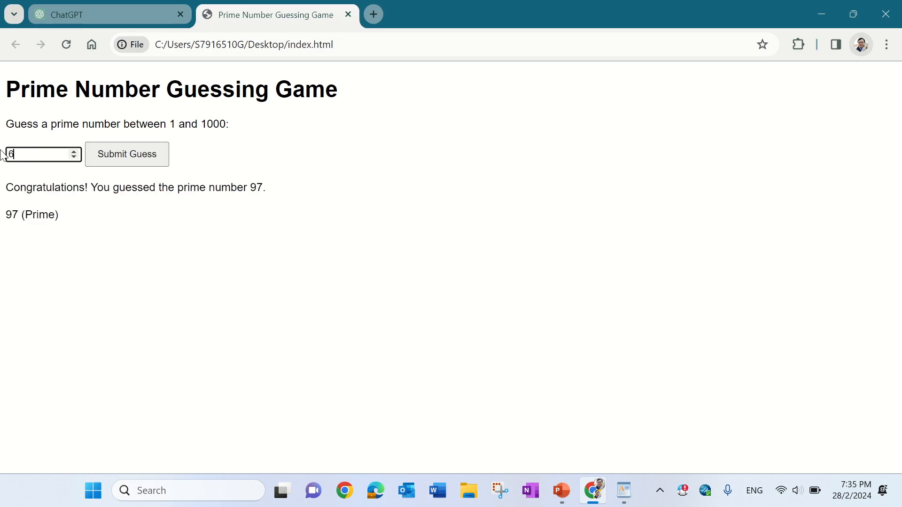
click(127, 154)
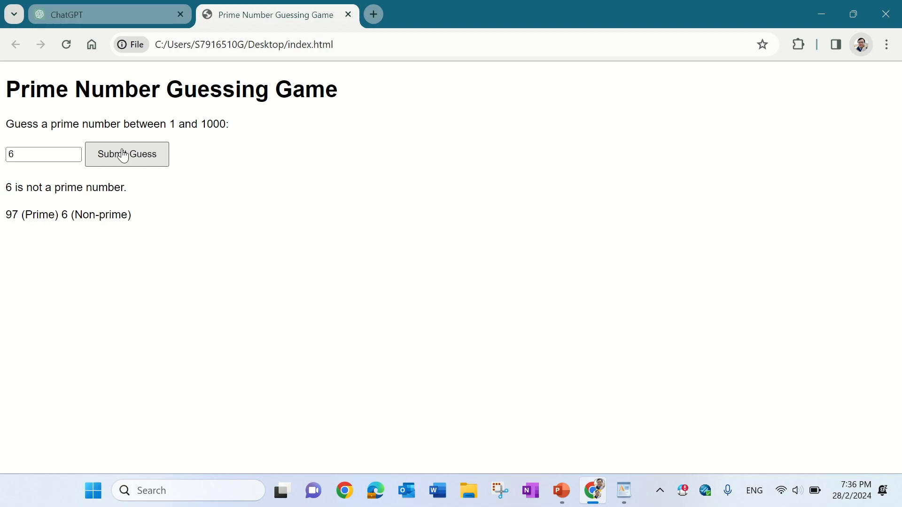
click(41, 153)
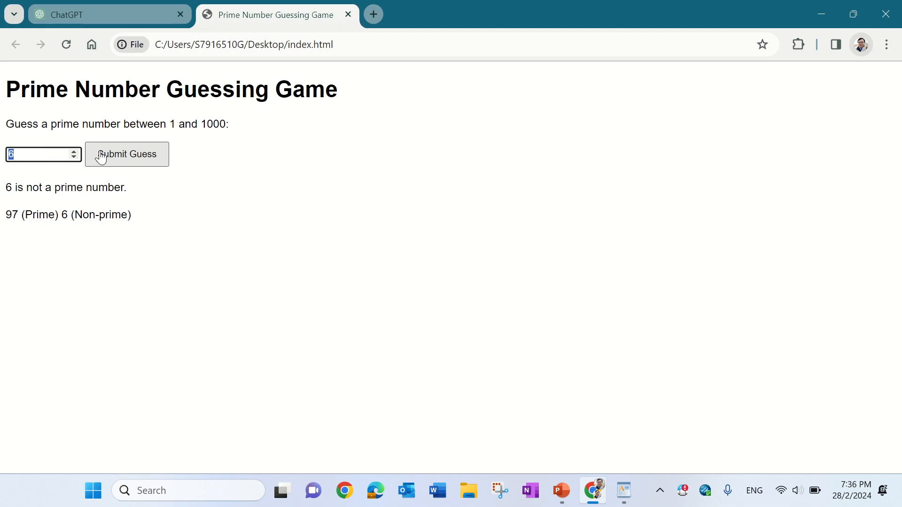
click(127, 154)
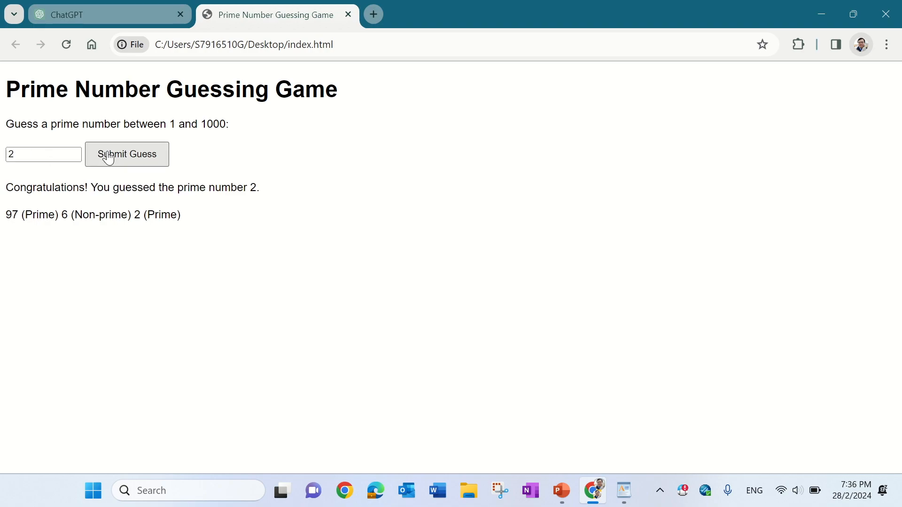
mouse_move(60, 154)
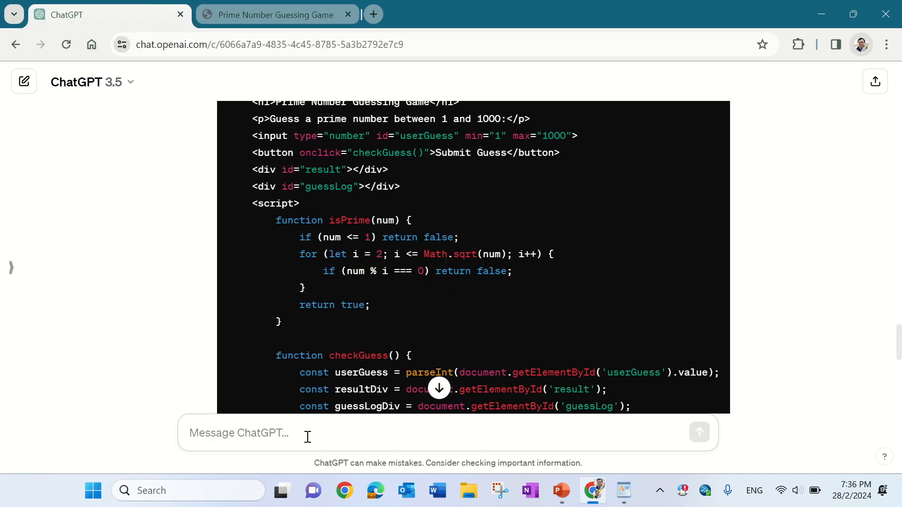
Step: Tell ChatGPT the game accepts every prime and request a random prime target from 1 to 1000
text(Right now, the game is not working. It is ta)
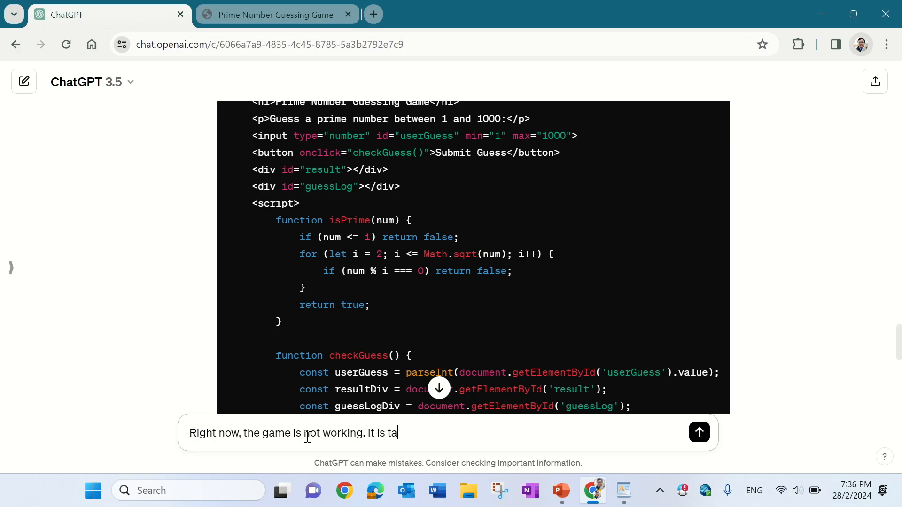
text(king all prime numbers as correct guesses.)
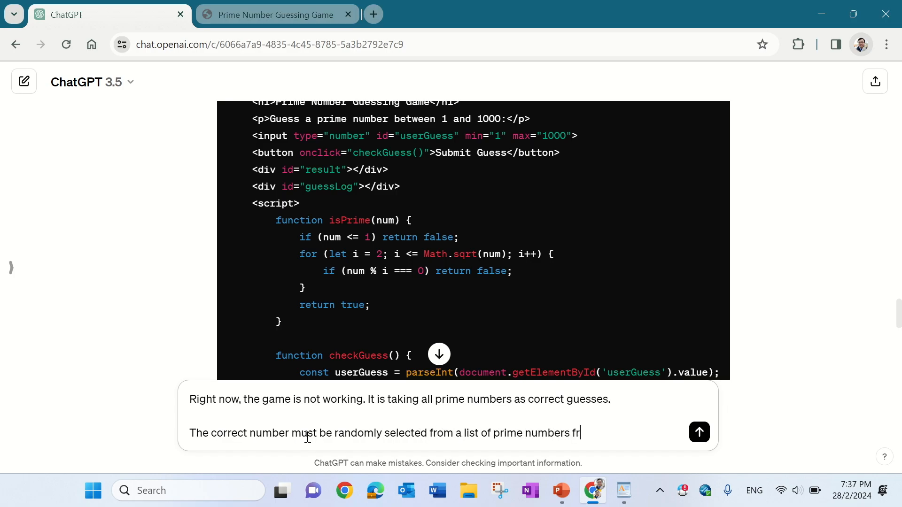
text(om 1 to 1000.)
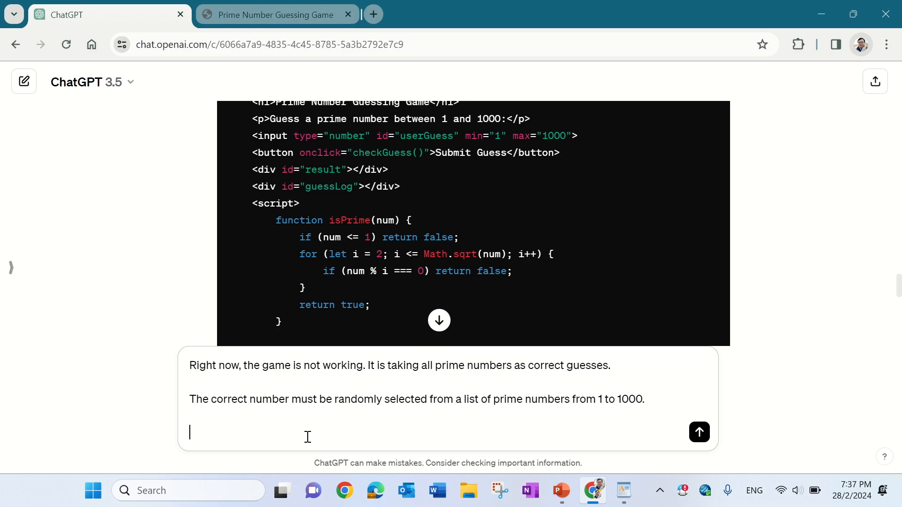
text(Inform the user whether)
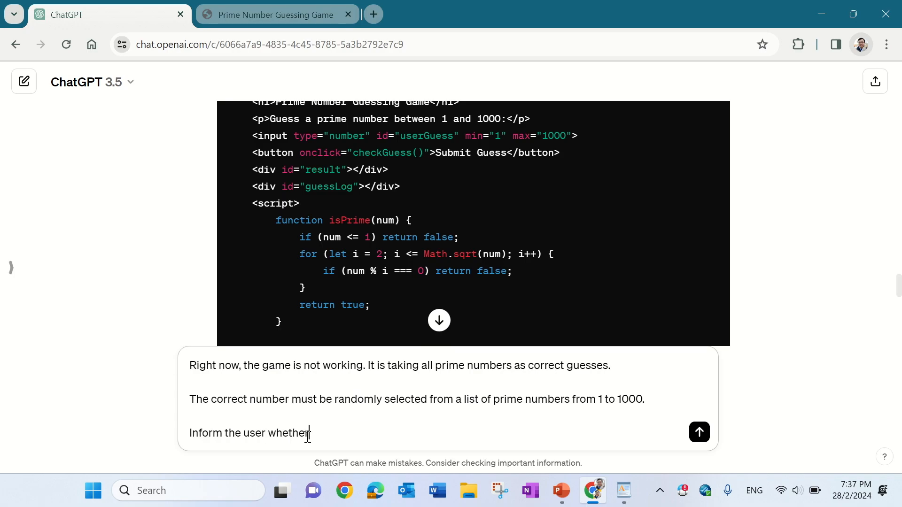
text(the guess is t)
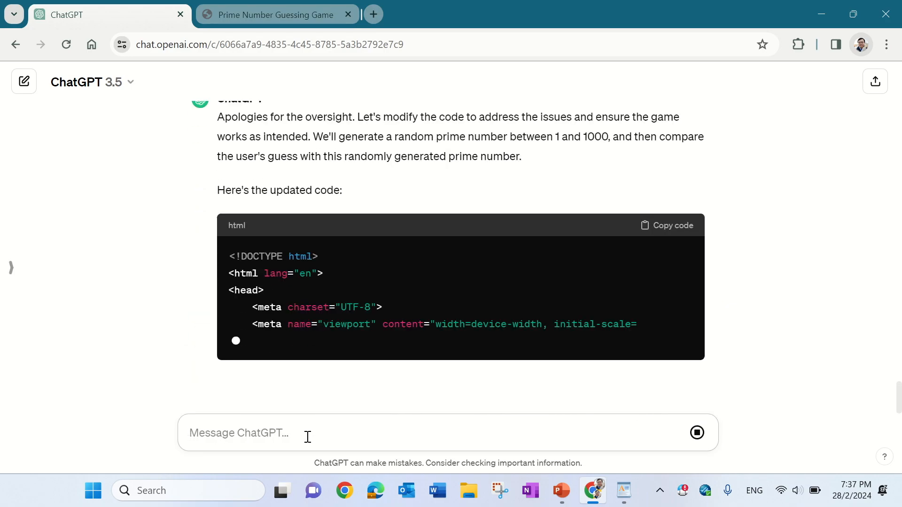
scroll(down, 3)
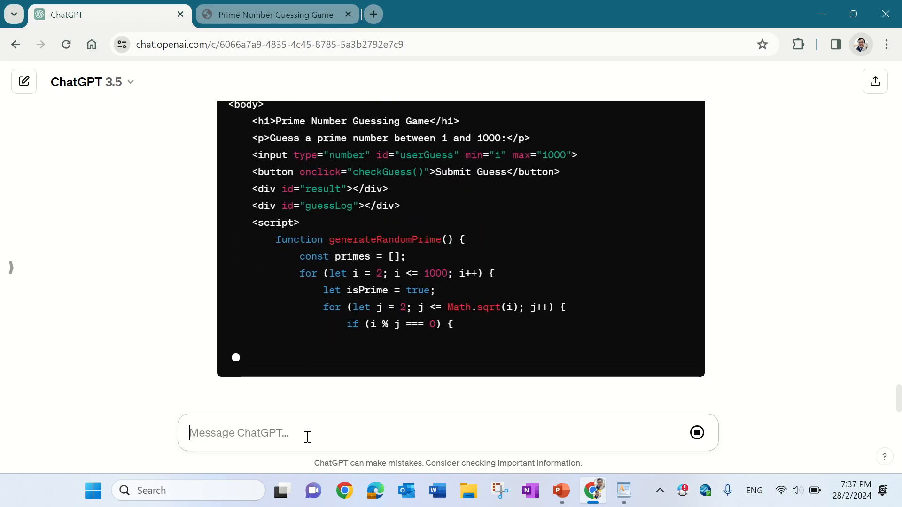
scroll(down, 3)
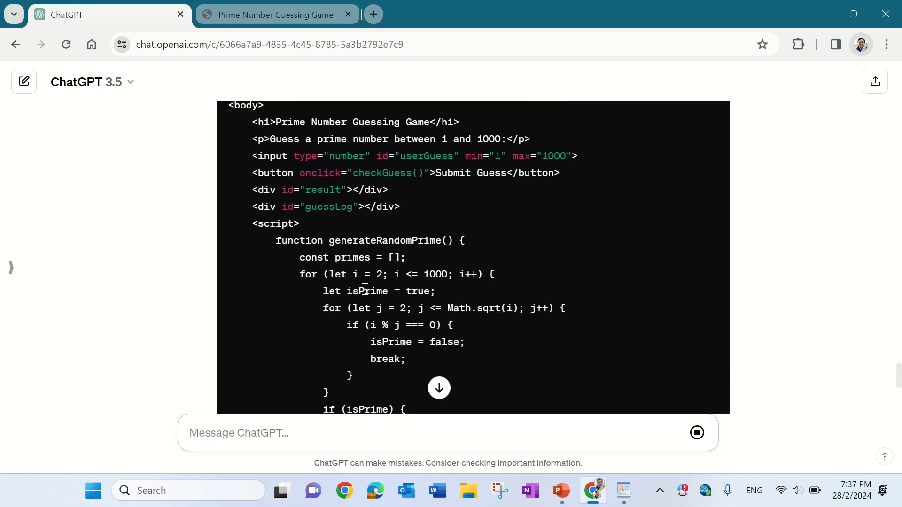
Step: Ask for non-prime entries to be rejected with a message, then paste the updated code over the WordPad text
click(276, 14)
text(Reject the e)
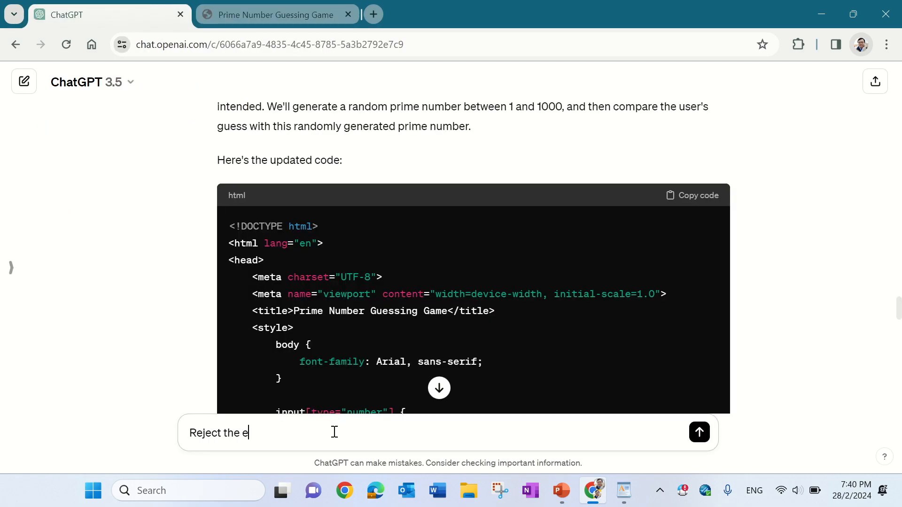
text(ntry if it is not a prime)
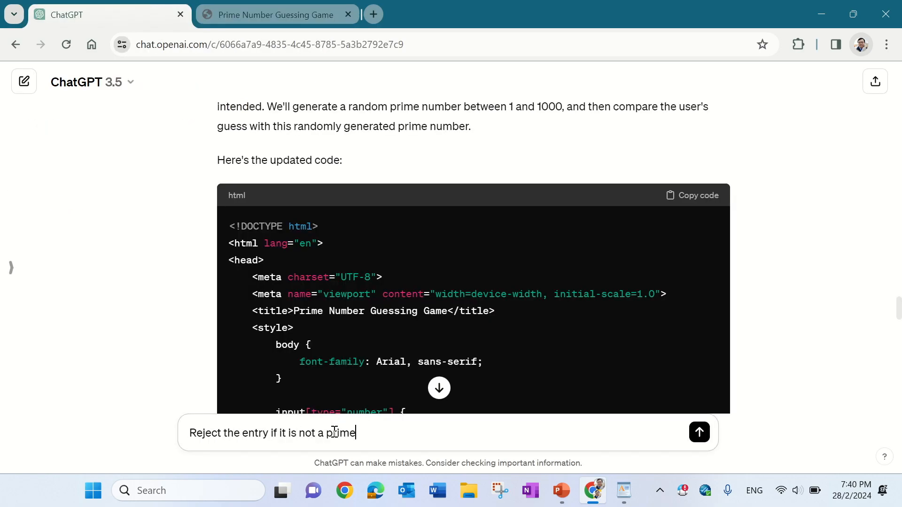
text(number.)
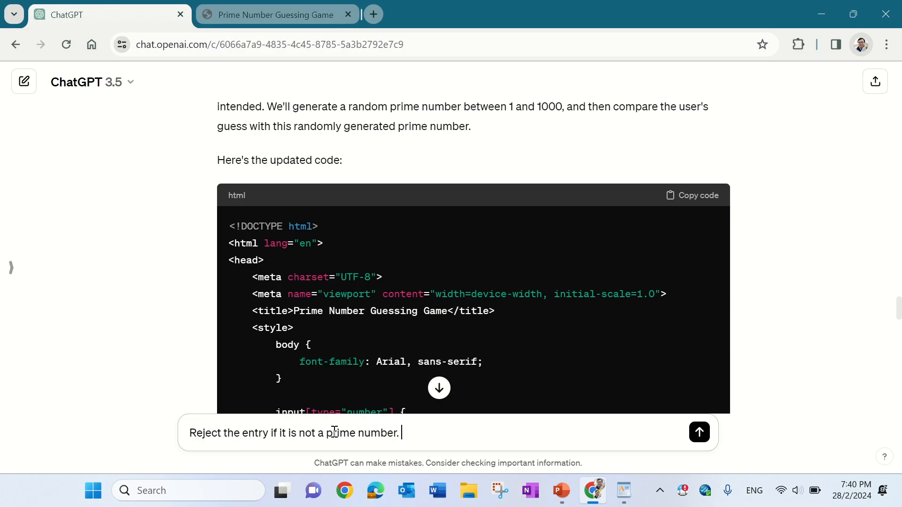
text(Inform the user that it is)
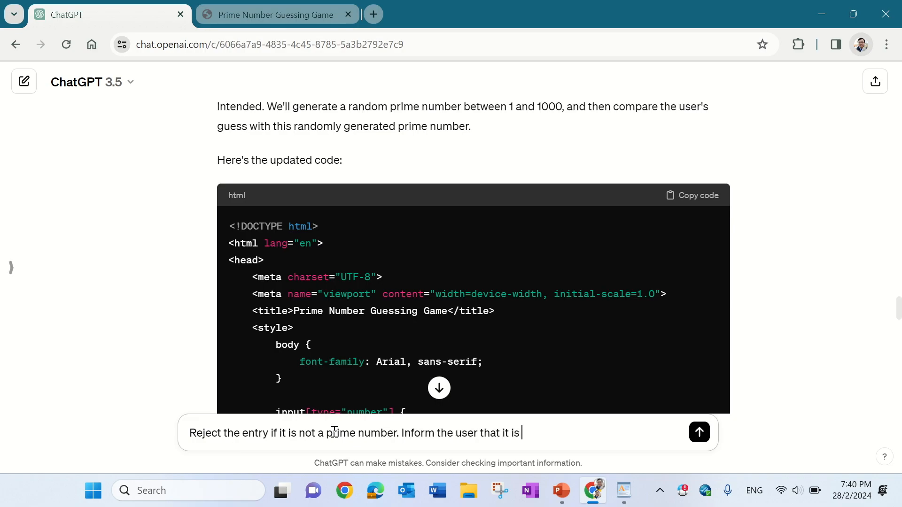
text(not a prime number.)
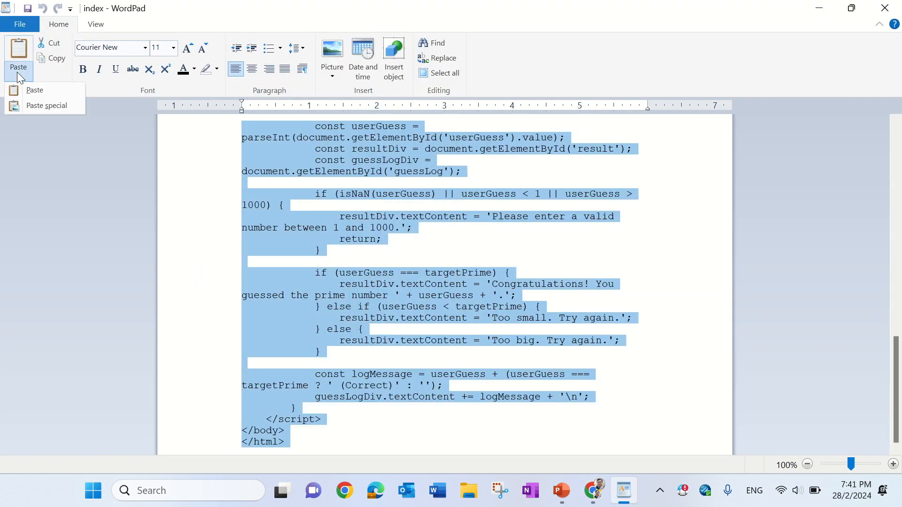
click(46, 106)
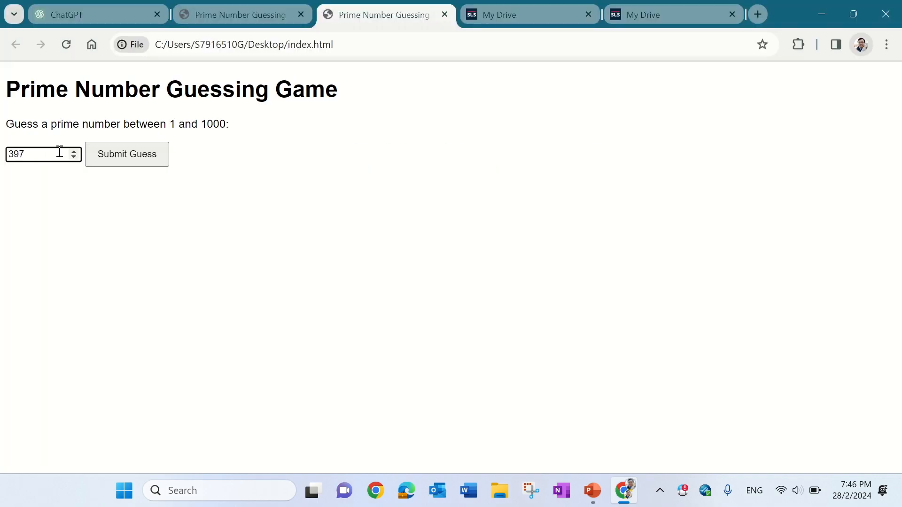
Step: Submit guesses 379 and 383 in the updated game to check the too small and too big hints
click(126, 154)
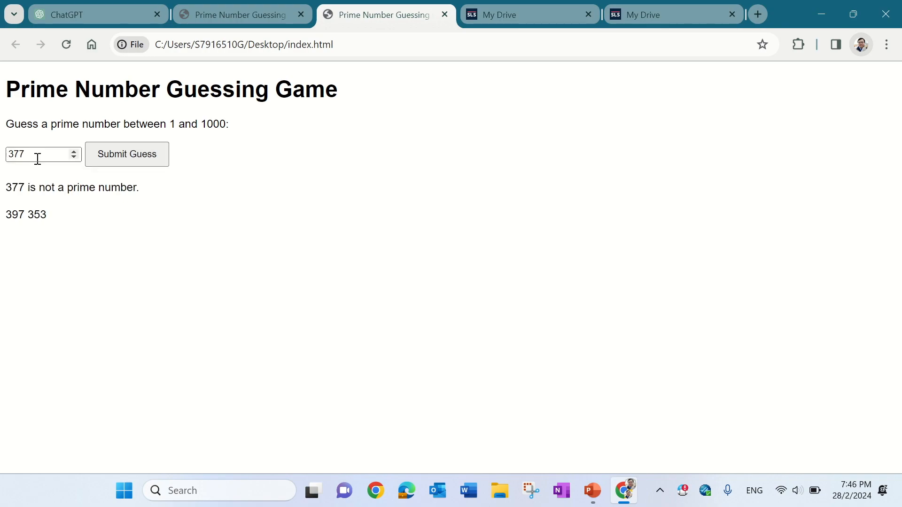
click(127, 154)
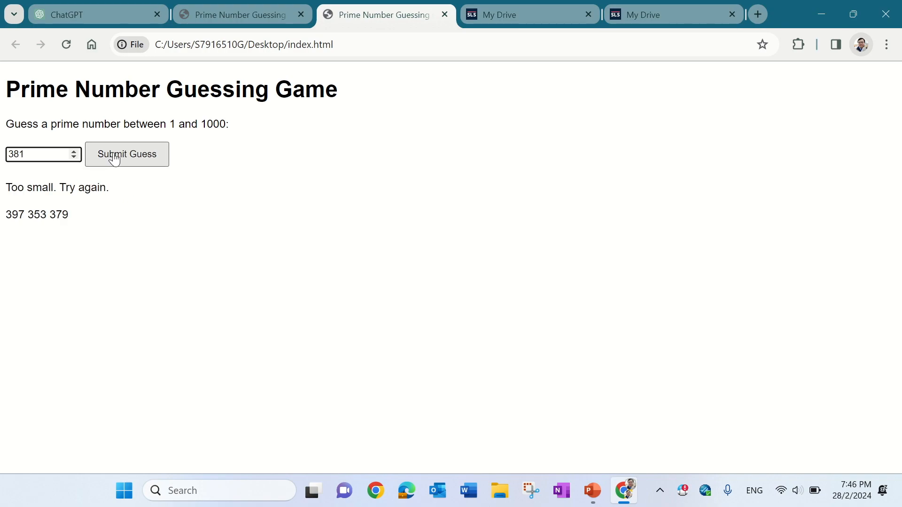
click(126, 154)
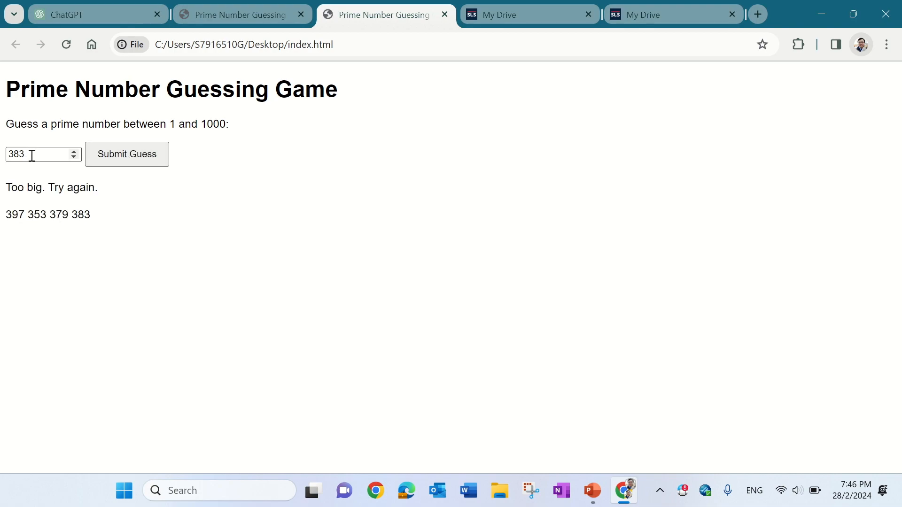
text(379)
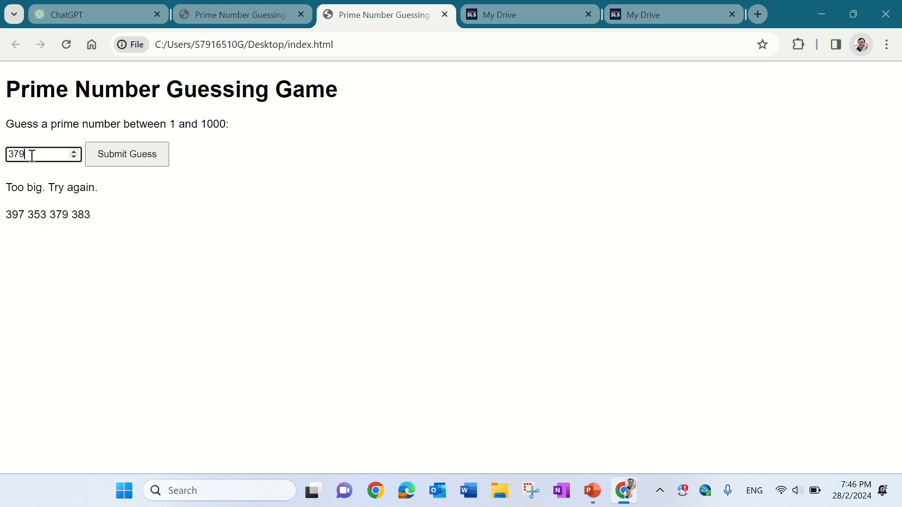
mouse_move(69, 14)
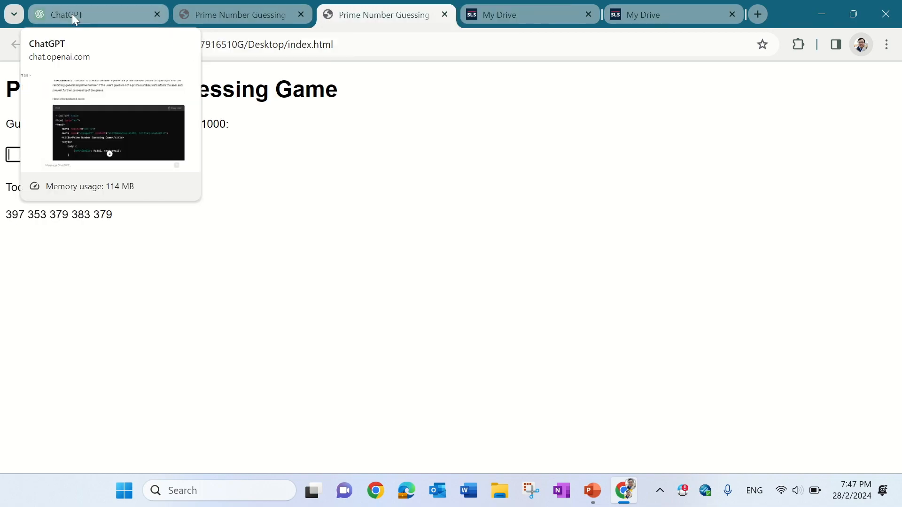
Step: Return to the ChatGPT conversation to ask that the random prime stays fixed between guesses
click(75, 14)
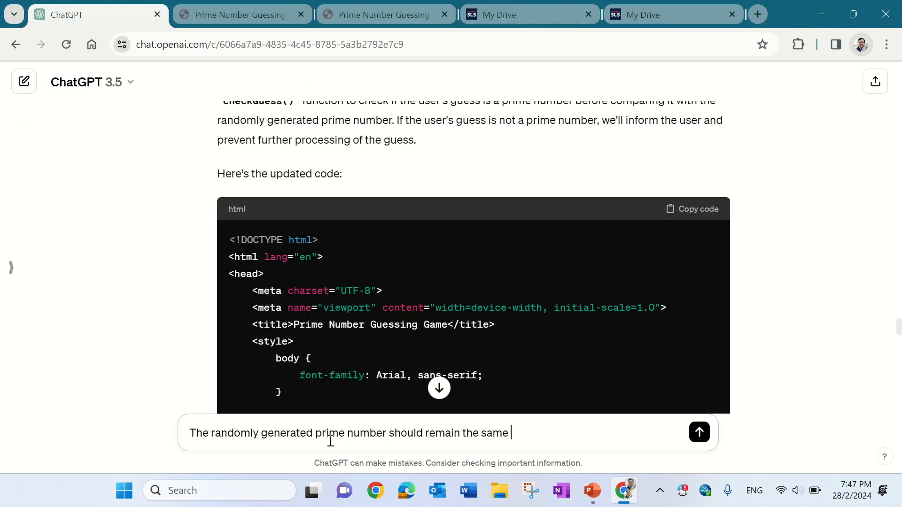
click(698, 433)
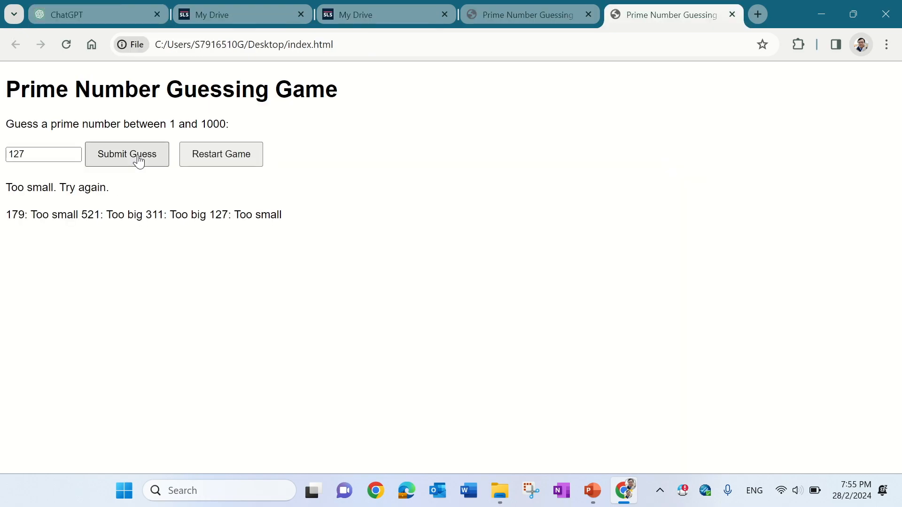
Step: Submit another guess in the version with Restart Game and a labelled guess history
click(44, 154)
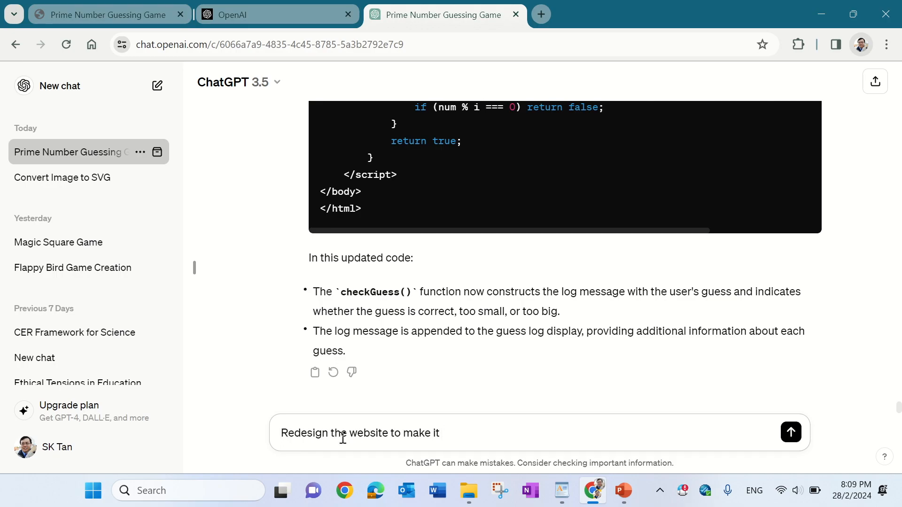
Step: Ask ChatGPT to make the site more aesthetically pleasing and restyle how each guess appears
text(more a)
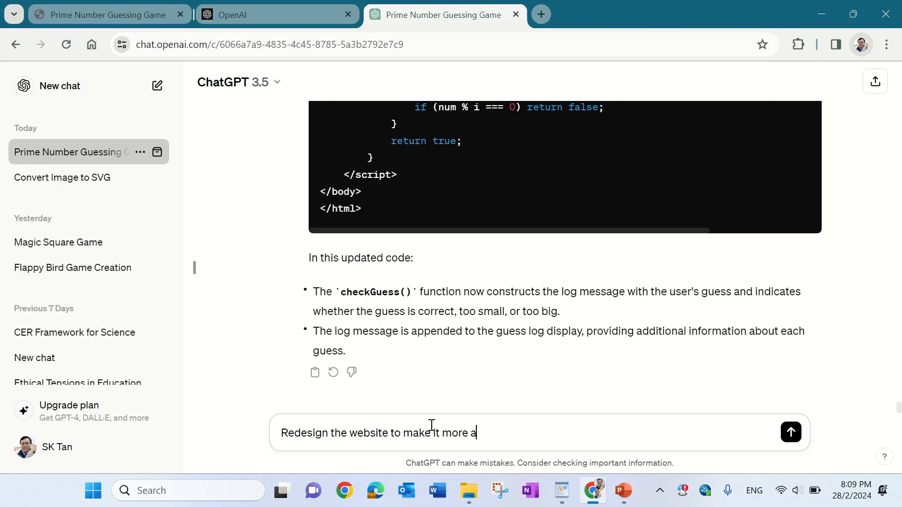
text(esthetically pleasing.)
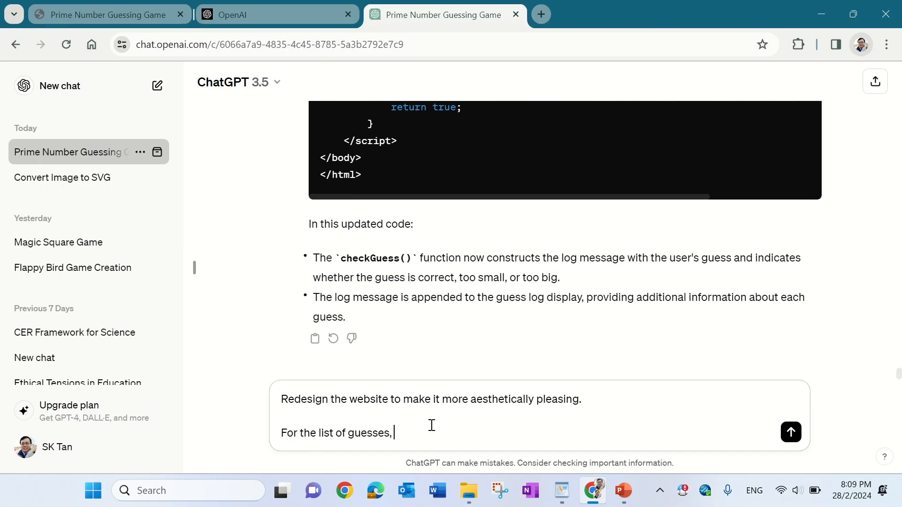
text(make it such that each guess apea)
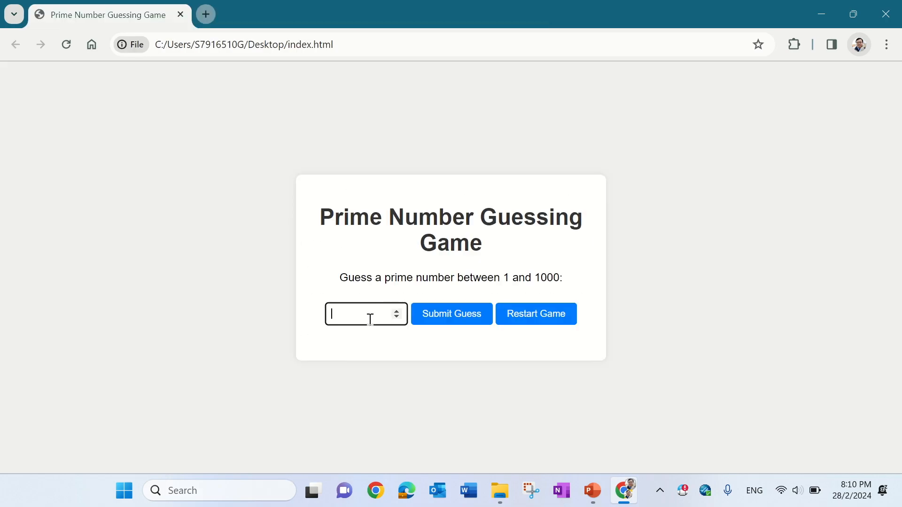
Step: Play the restyled game with guesses 57, 73, 83 and 79 until 79 is correct
click(451, 313)
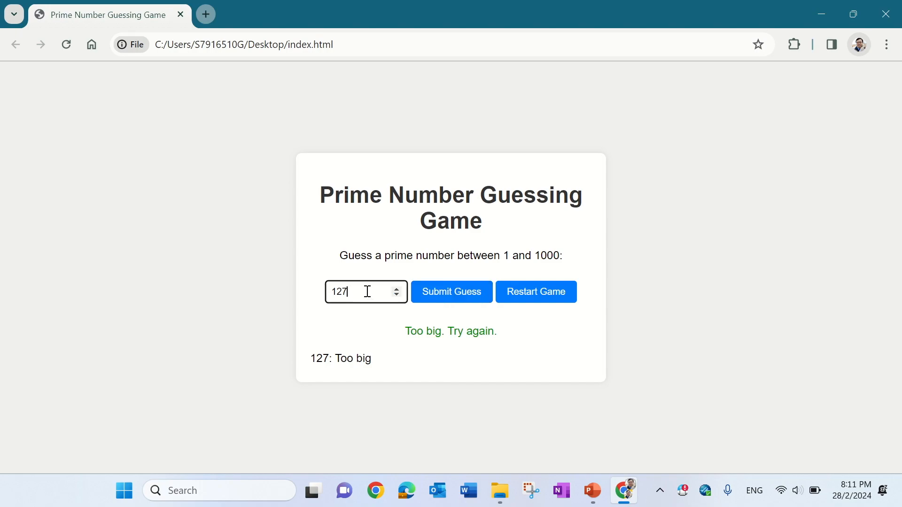
click(451, 292)
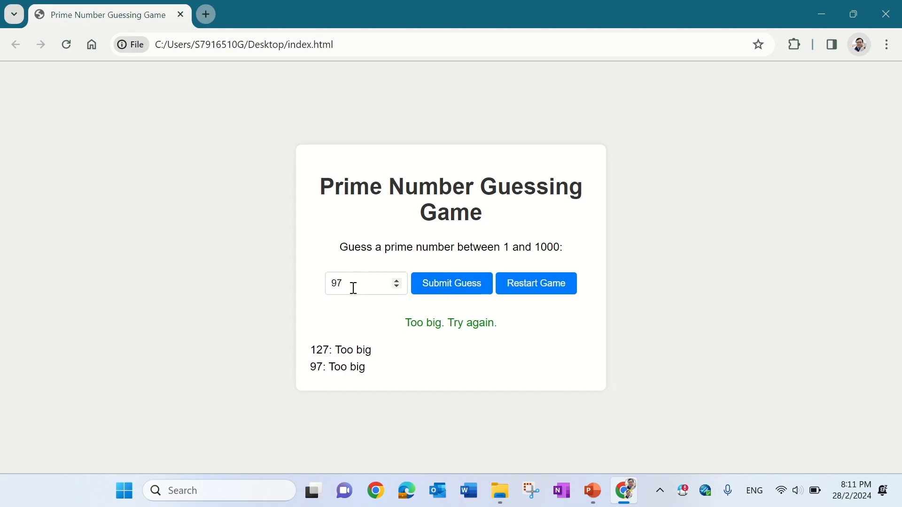
click(451, 283)
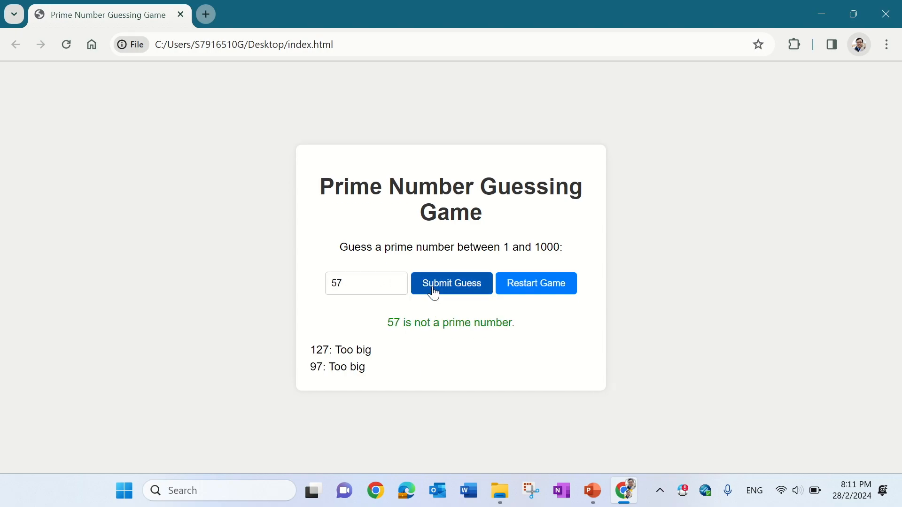
click(451, 283)
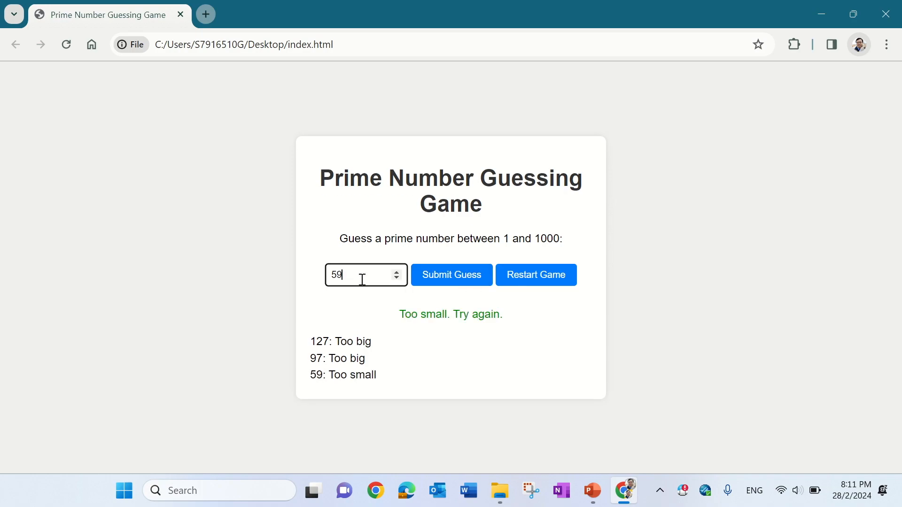
click(451, 274)
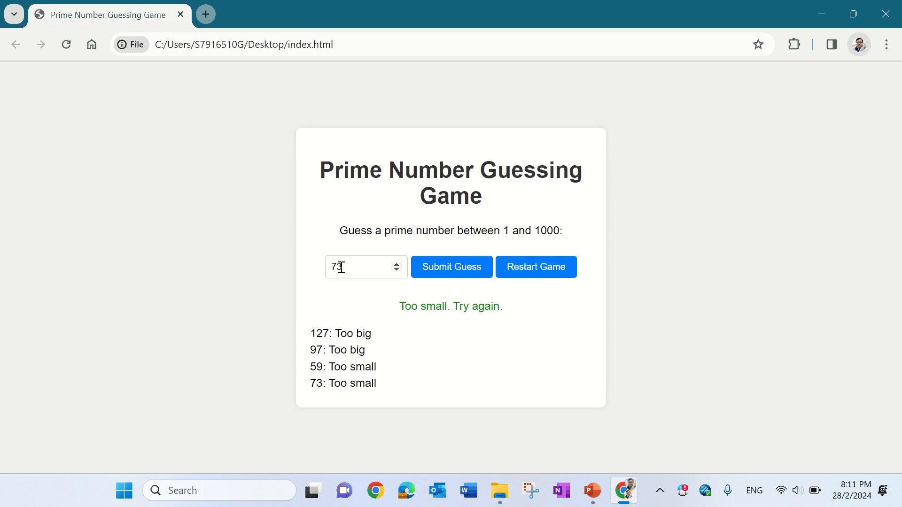
text(83)
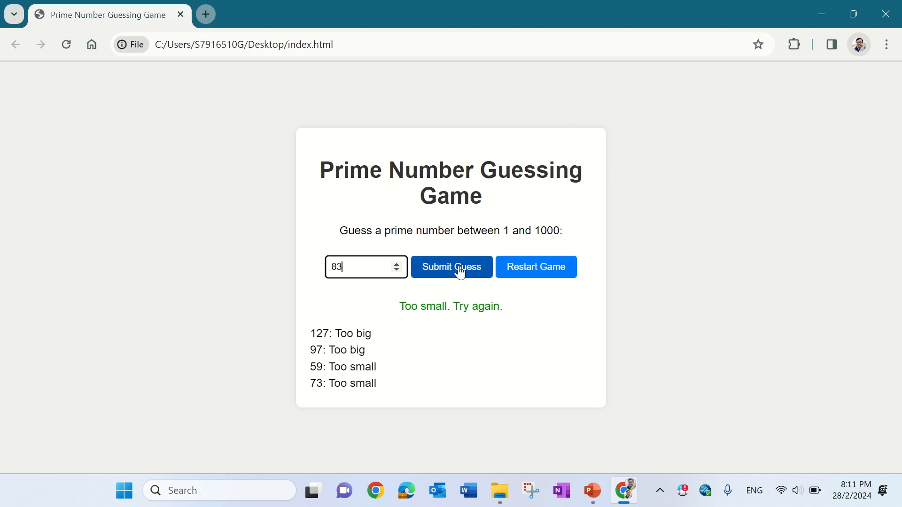
click(451, 267)
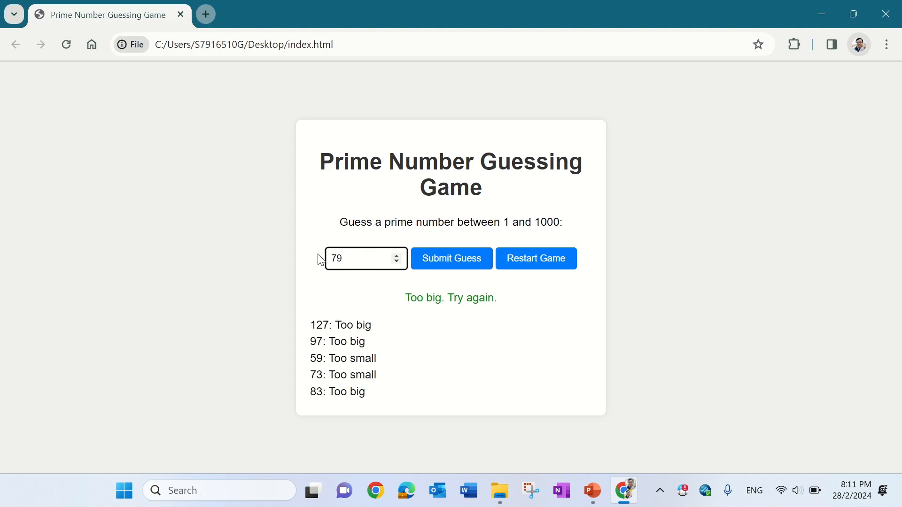
click(450, 259)
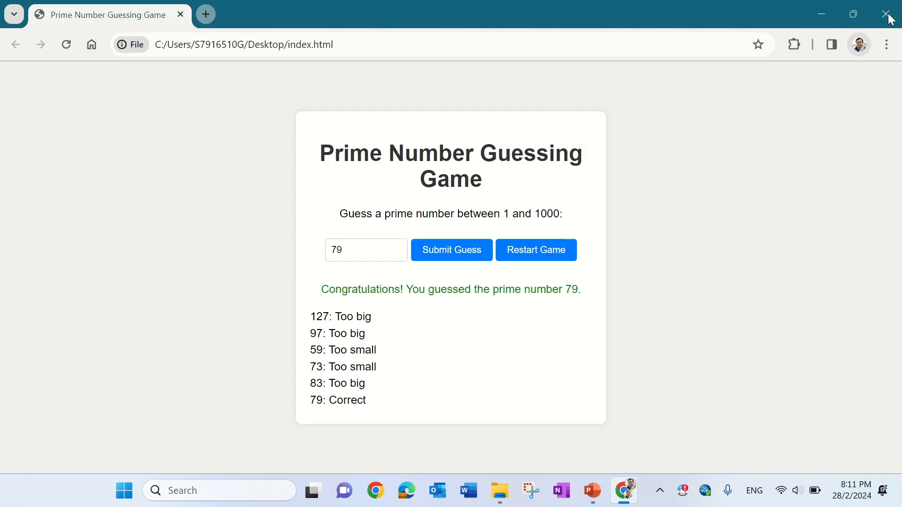
Step: Close the Chrome browser window after winning the game
click(888, 14)
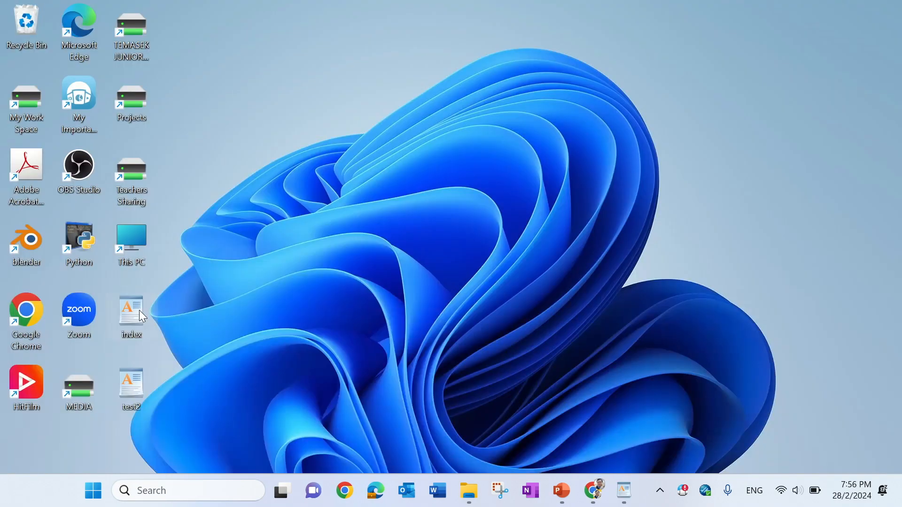
Step: Compress the index file into a ZIP on the Desktop and rename it prime-game
right_click(131, 314)
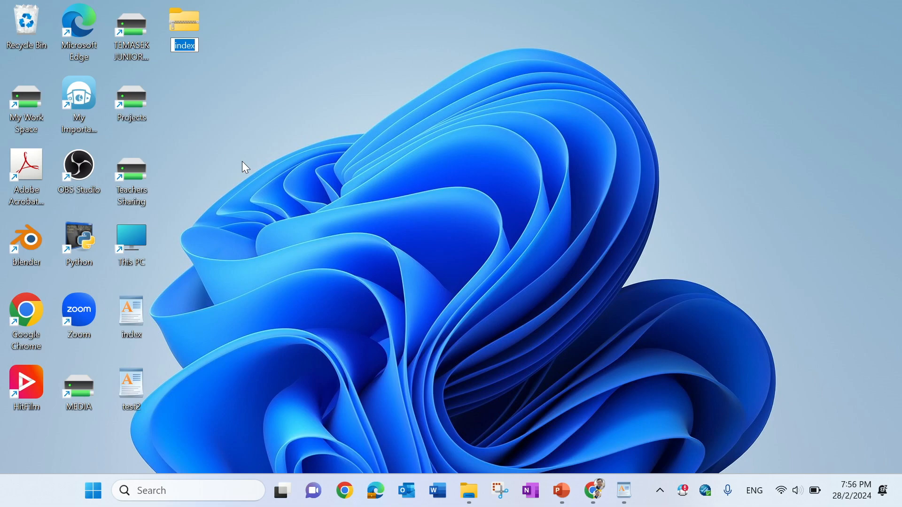
click(183, 45)
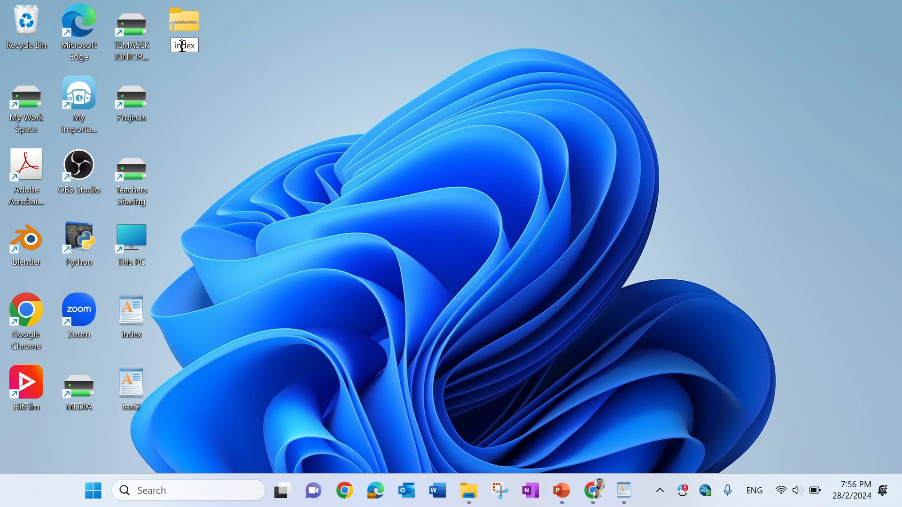
text(prime)
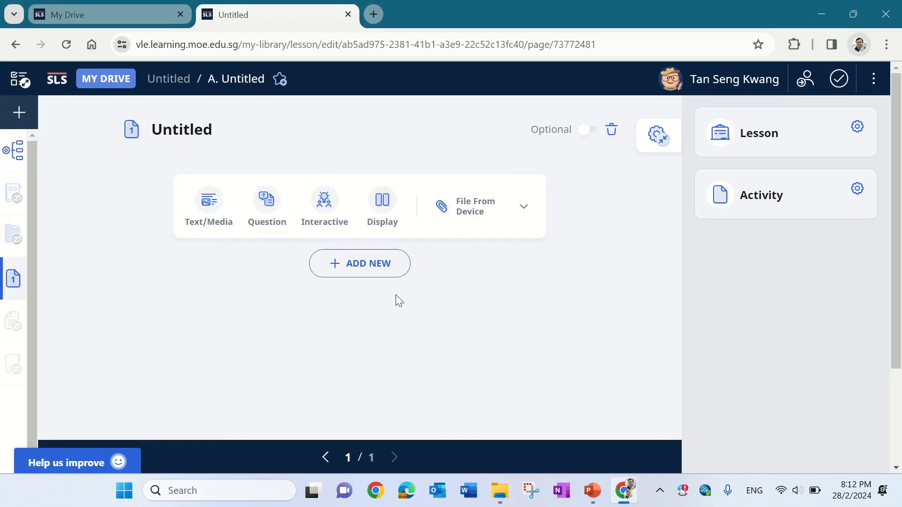
Step: Upload prime-game.zip via Text/Media > File From Device so the game embeds in the lesson page
click(209, 204)
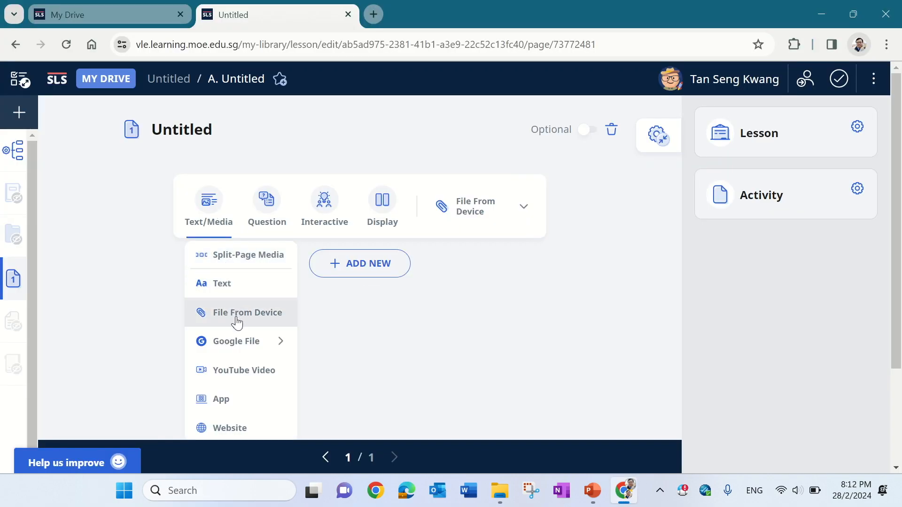
click(247, 312)
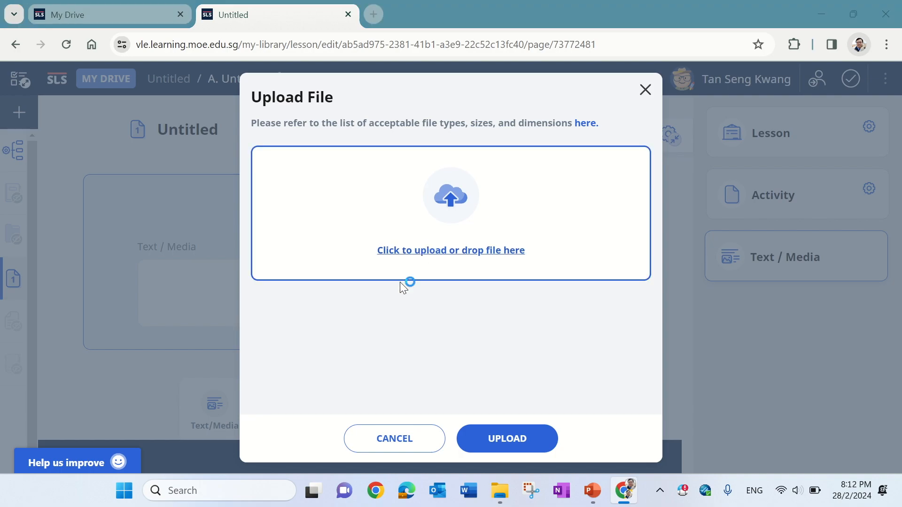
click(450, 250)
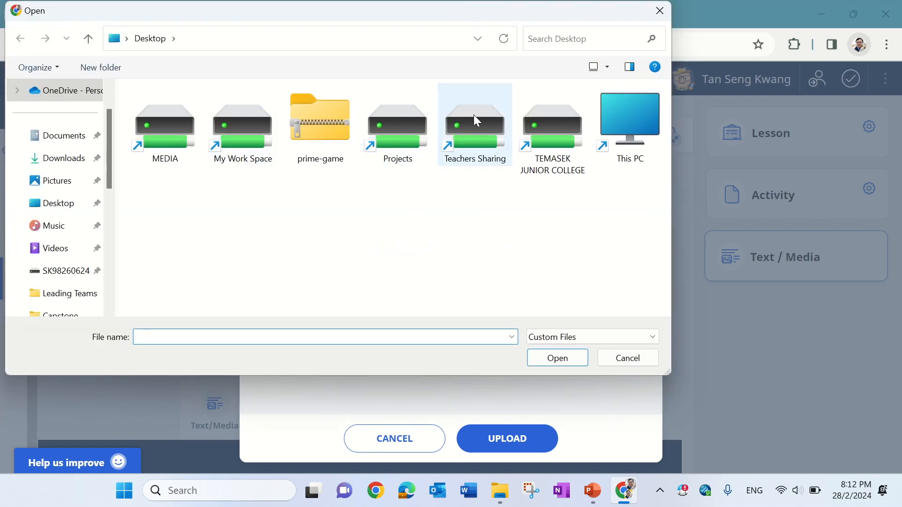
double_click(319, 118)
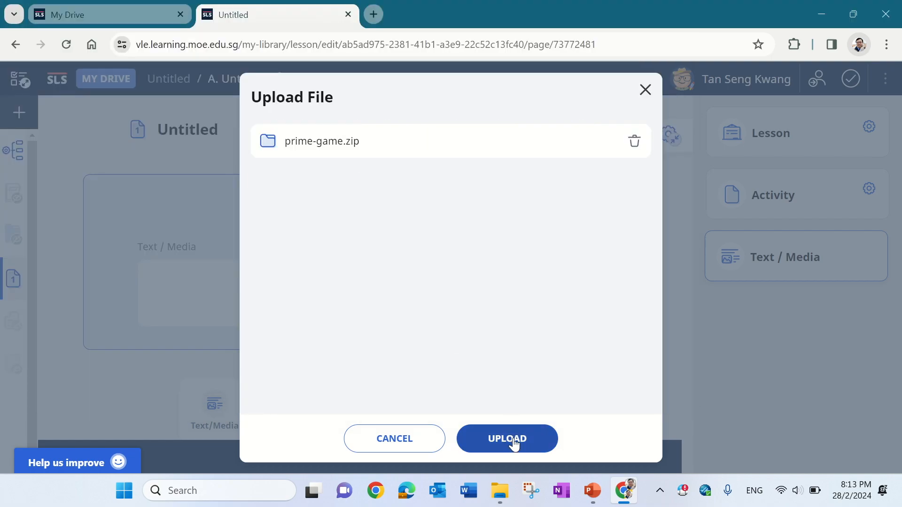
click(506, 439)
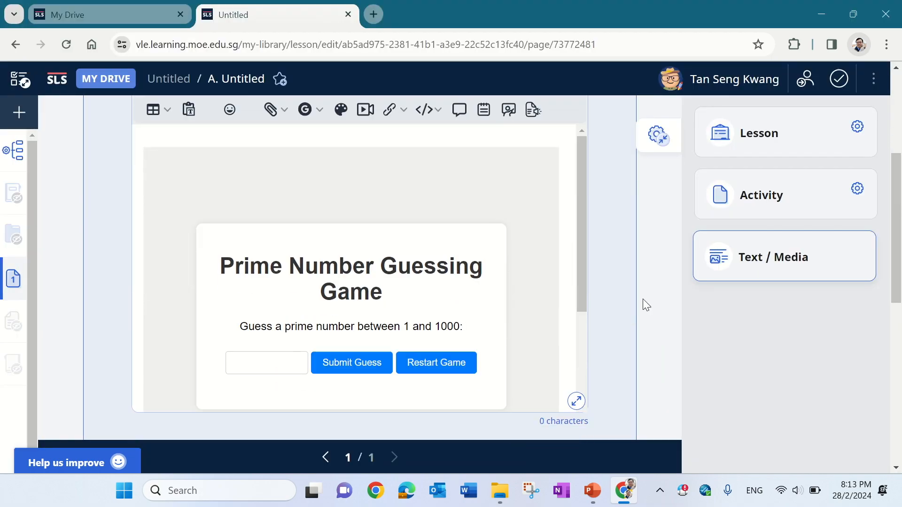
Step: Check the embedded game on the page and save the lesson with the Done tick
scroll(down, 3)
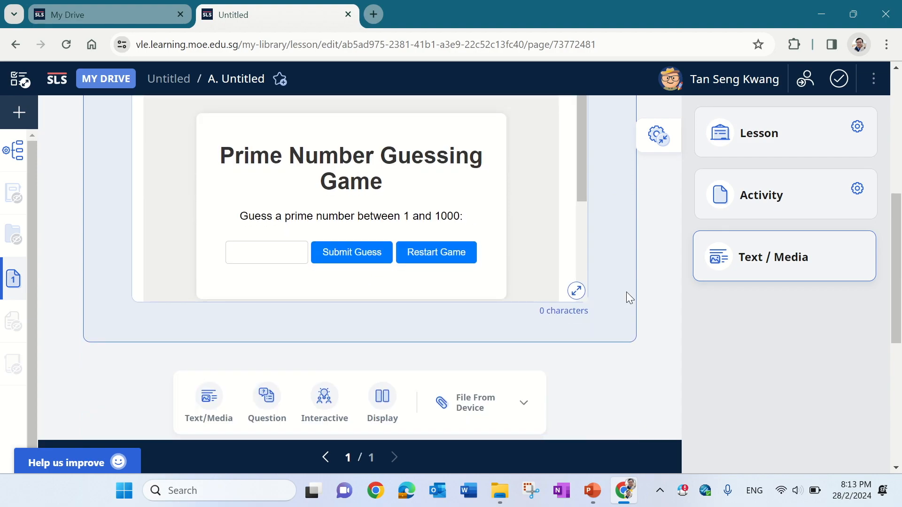
mouse_move(489, 390)
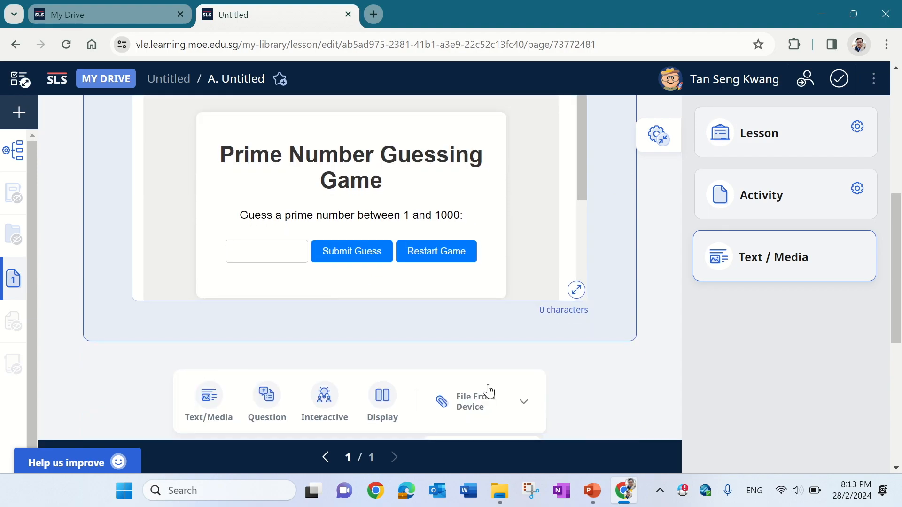
scroll(down, 3)
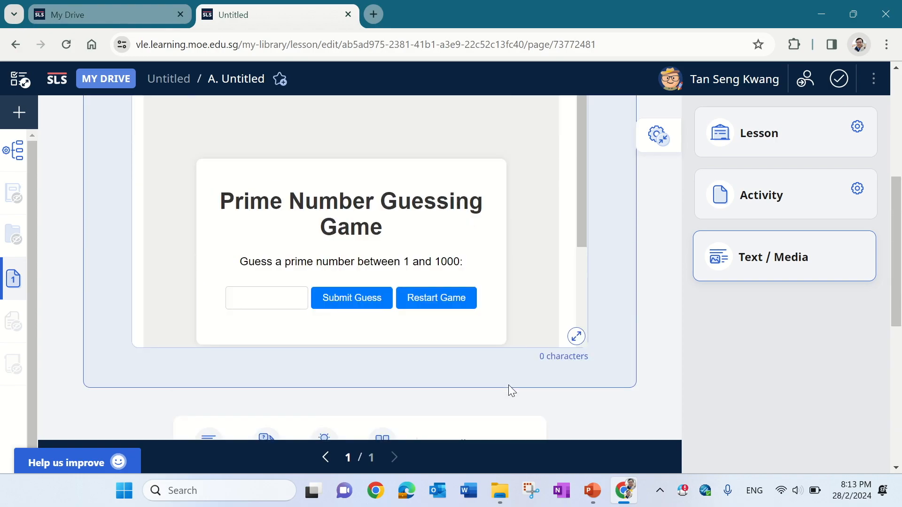
scroll(up, 3)
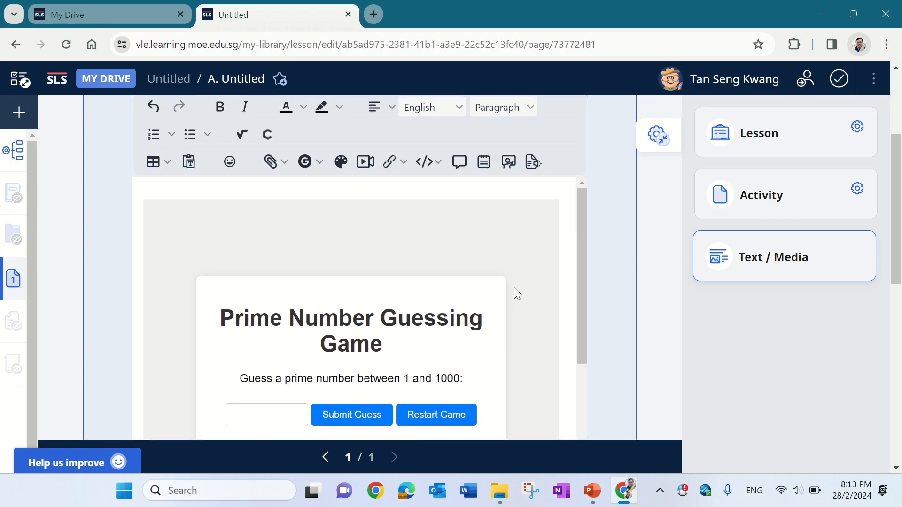
mouse_move(838, 79)
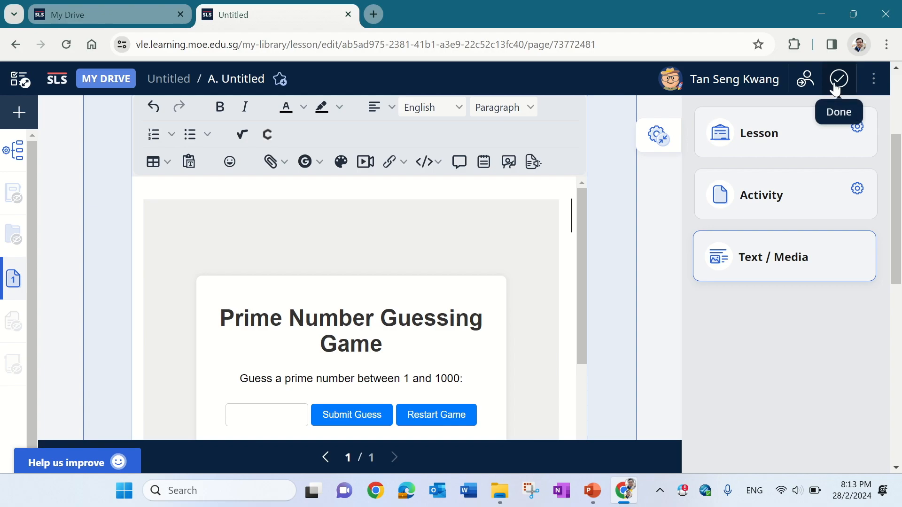
click(837, 79)
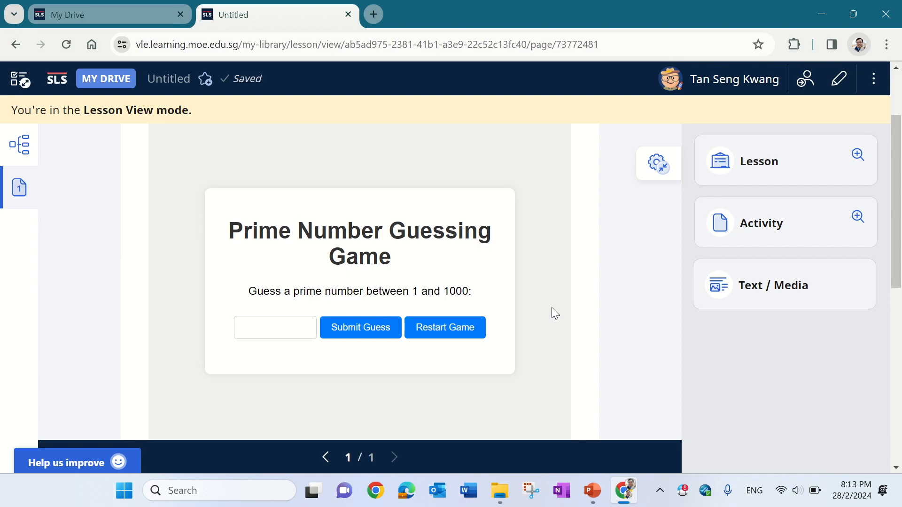
Step: Enter 211 in the embedded game's guess box and submit it in lesson view
scroll(down, 3)
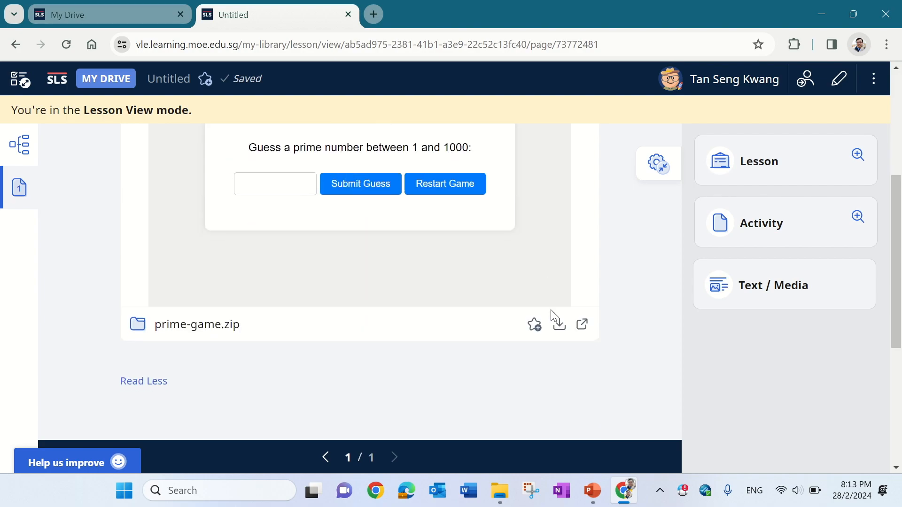
scroll(up, 3)
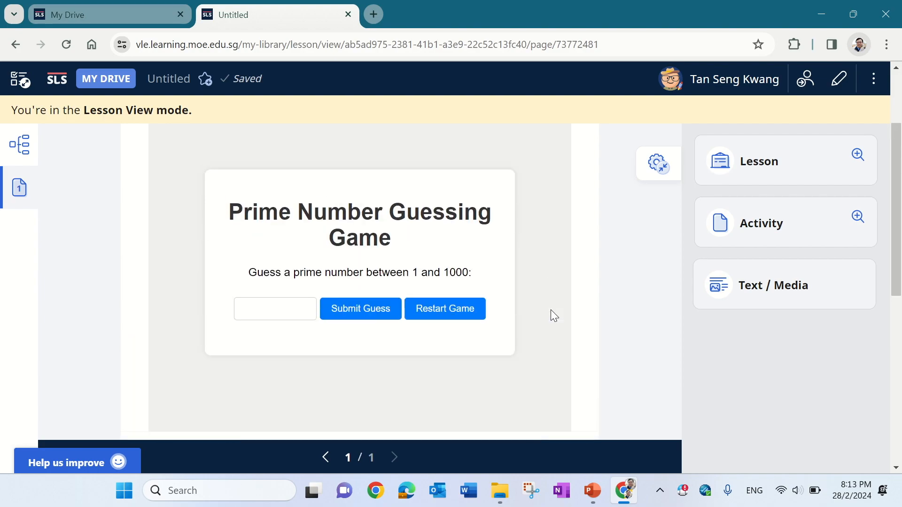
click(274, 309)
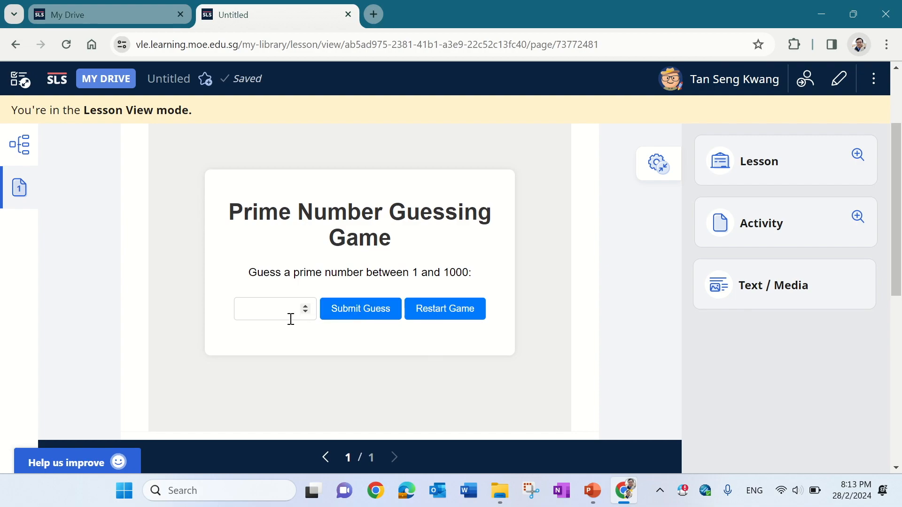
click(271, 309)
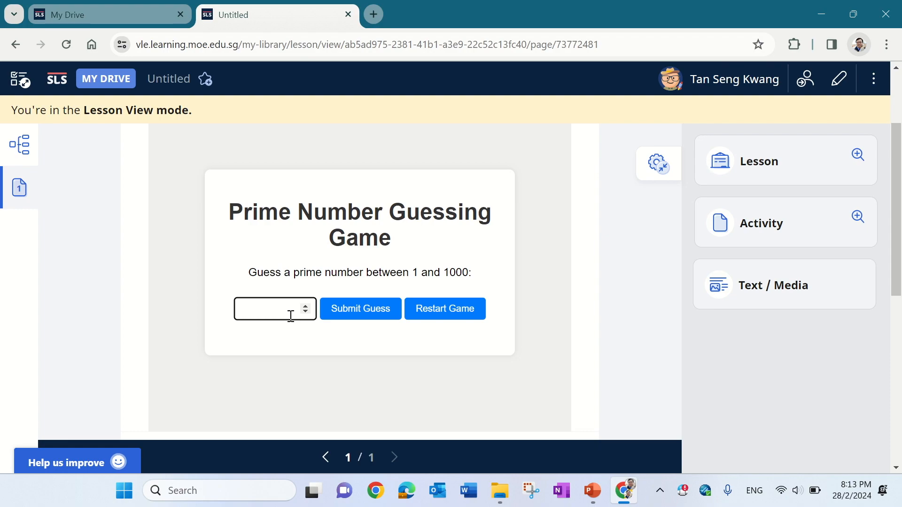
text(2)
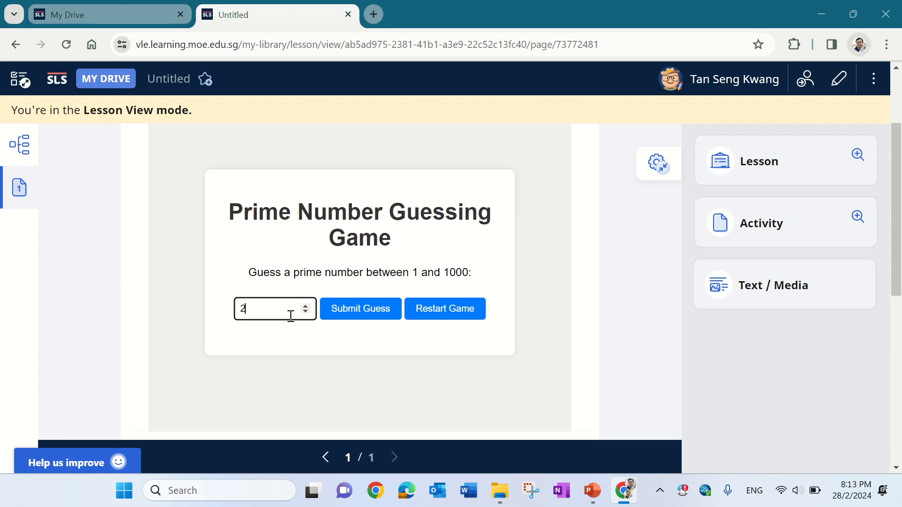
text(1)
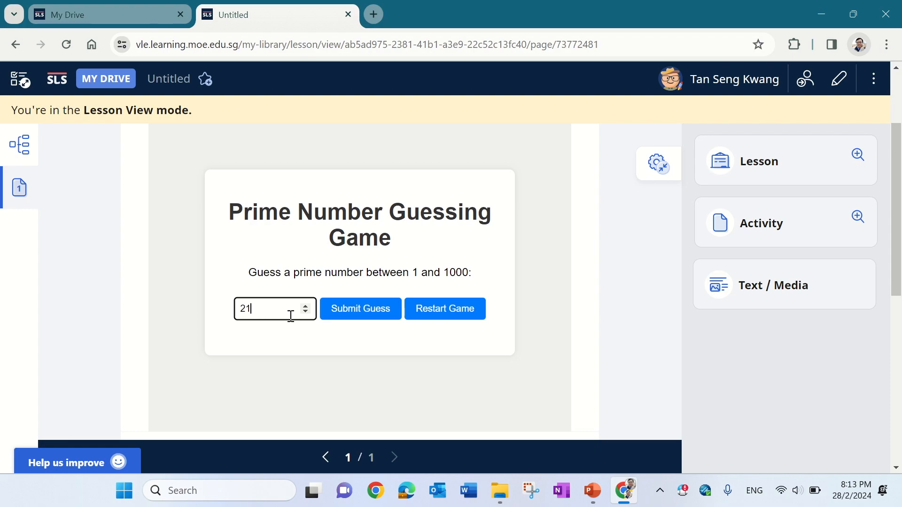
text(1)
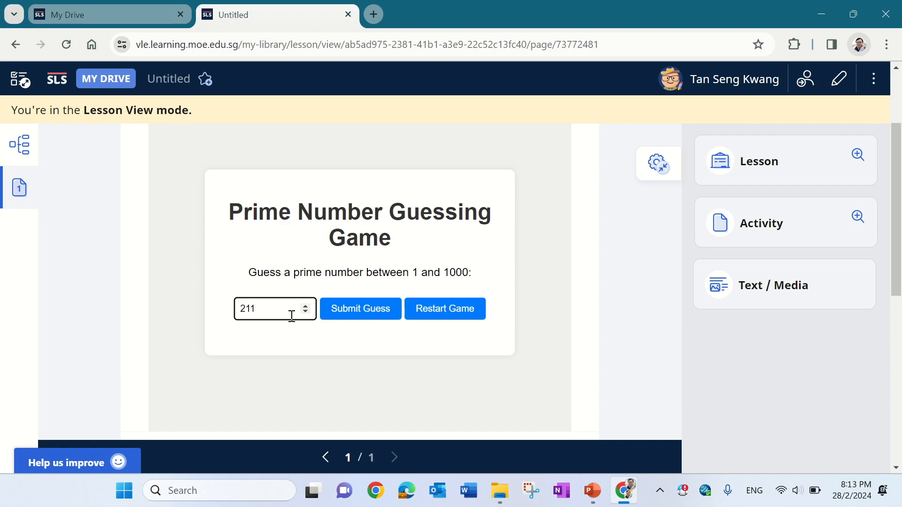
click(360, 308)
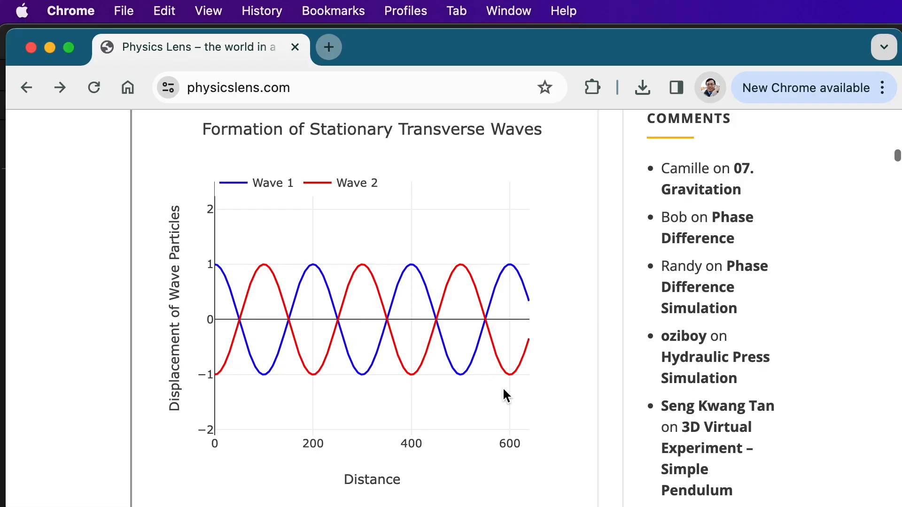
scroll(down, 3)
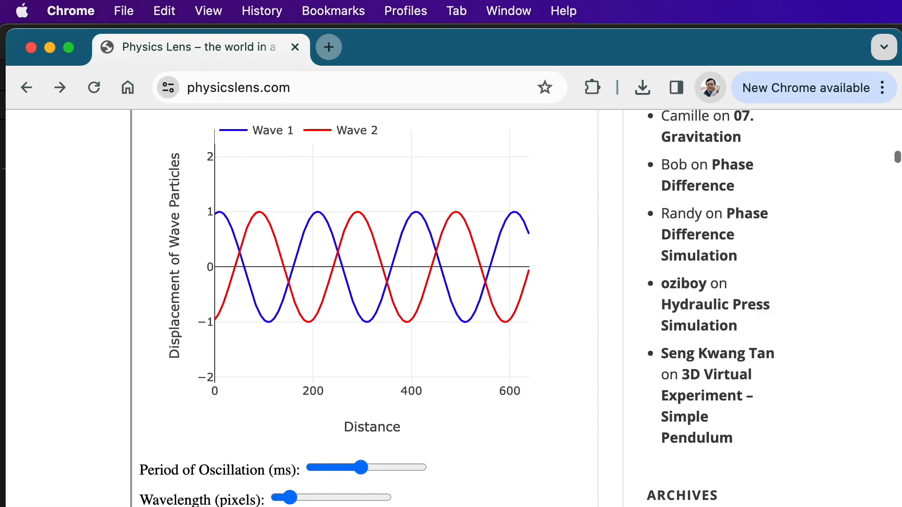